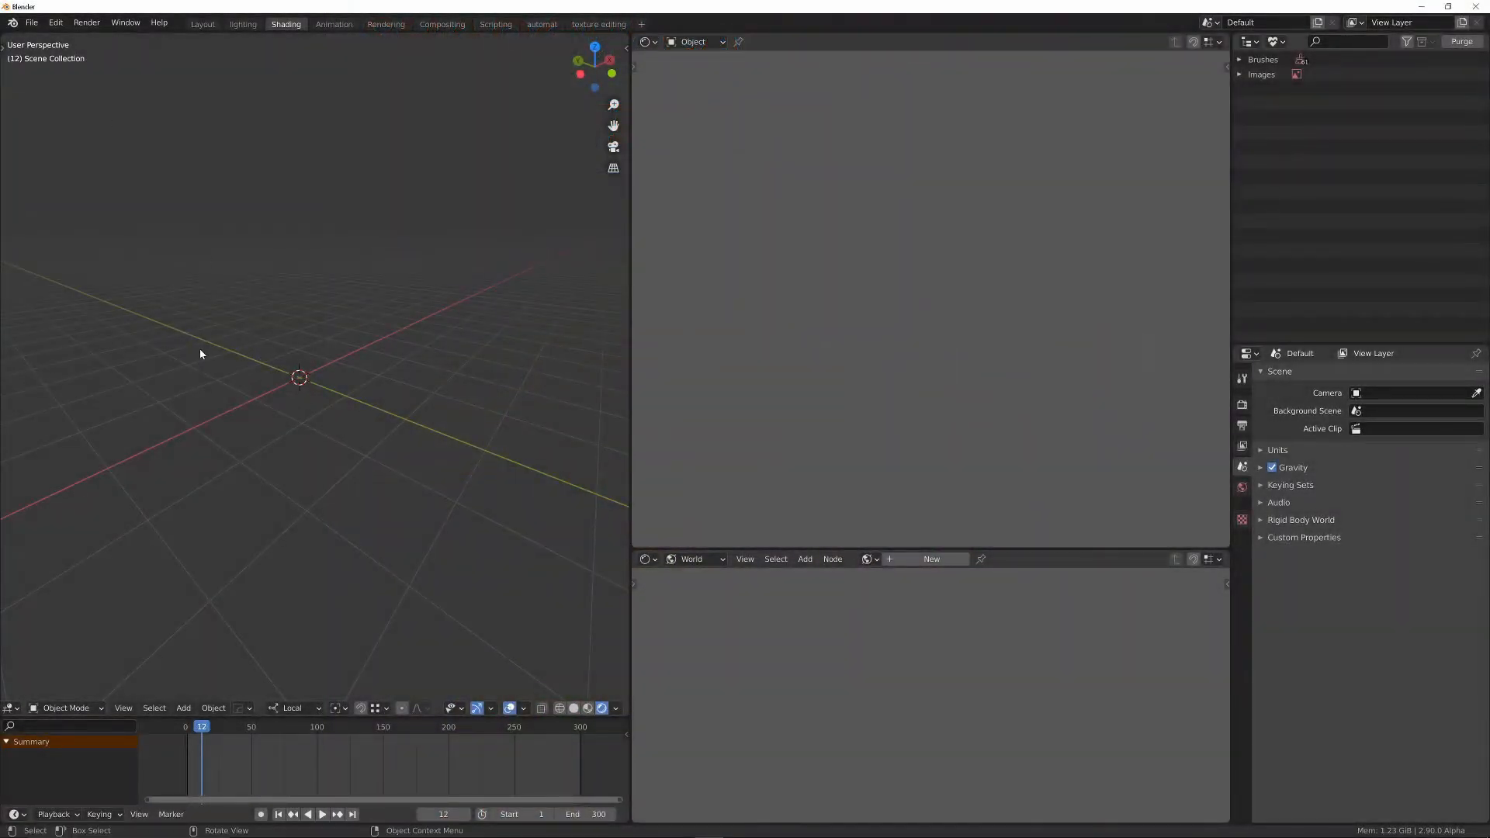
Add a large ground plane and a Suzanne monkey head near its centre.
click(184, 708)
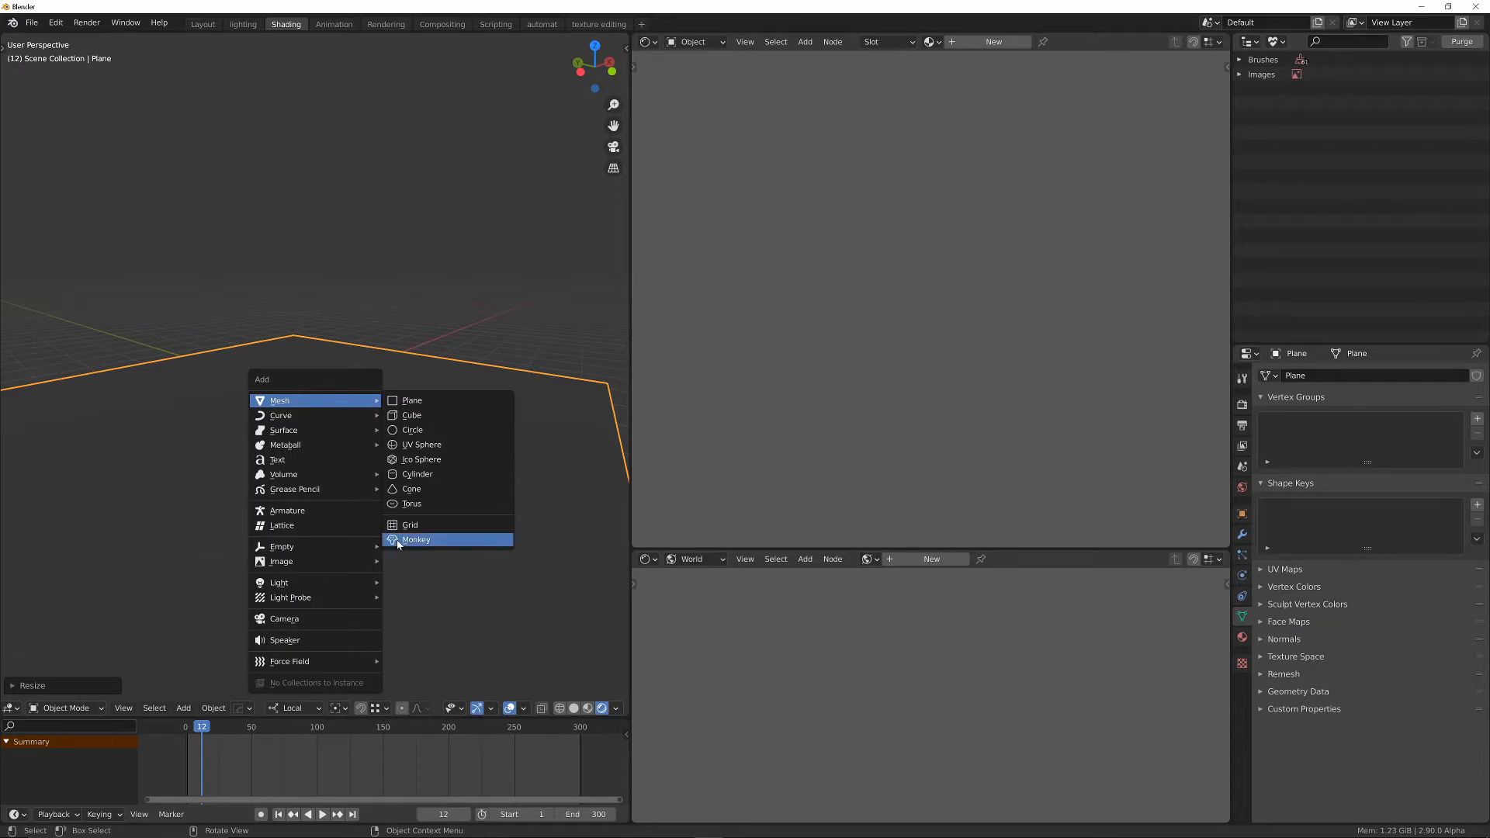
click(416, 538)
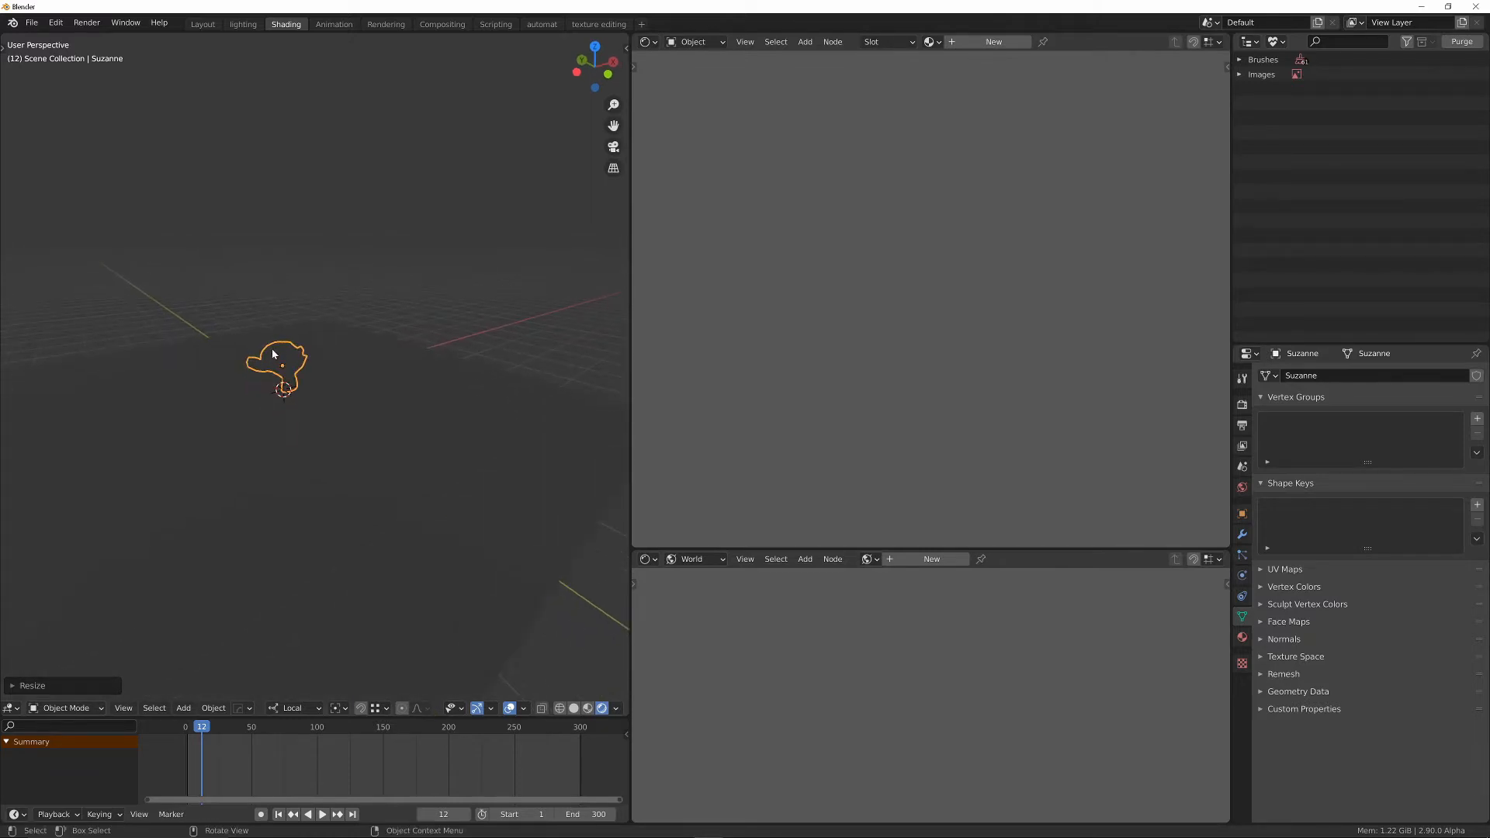
Append the EEVEE shadow catcher world from the shadow catcher package .blend file.
click(32, 21)
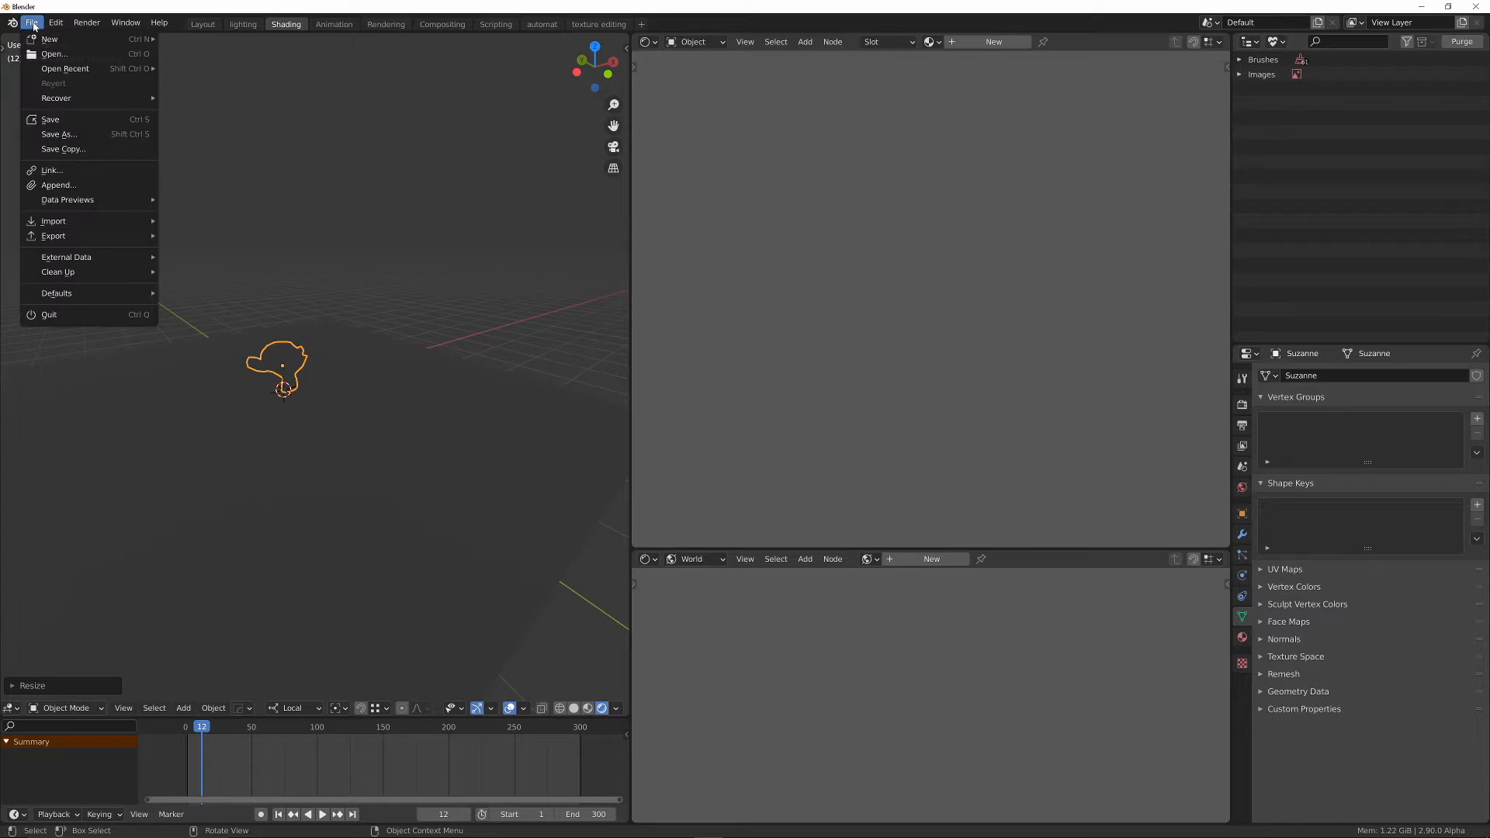
click(59, 185)
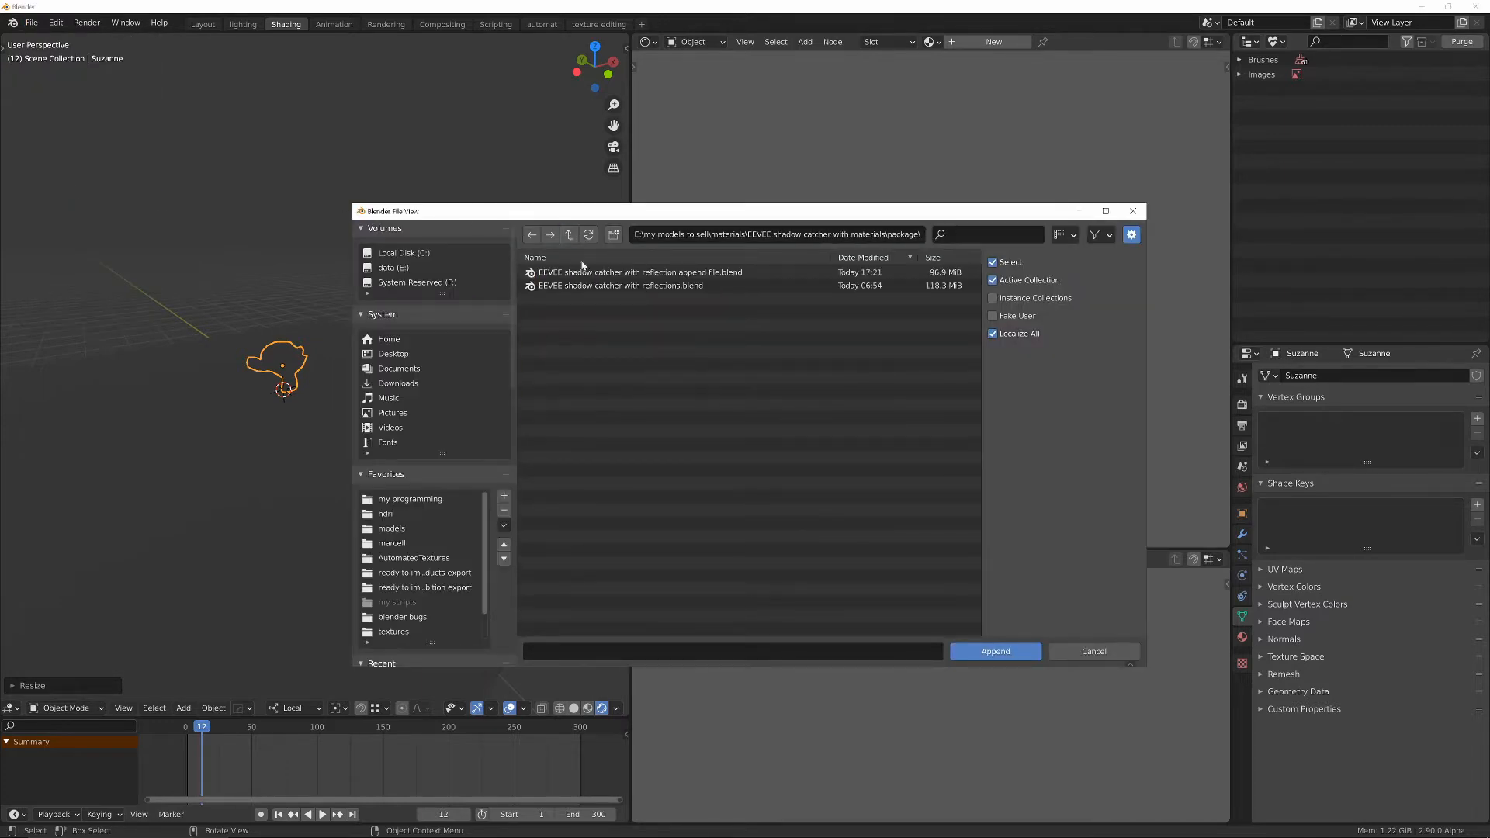
click(638, 273)
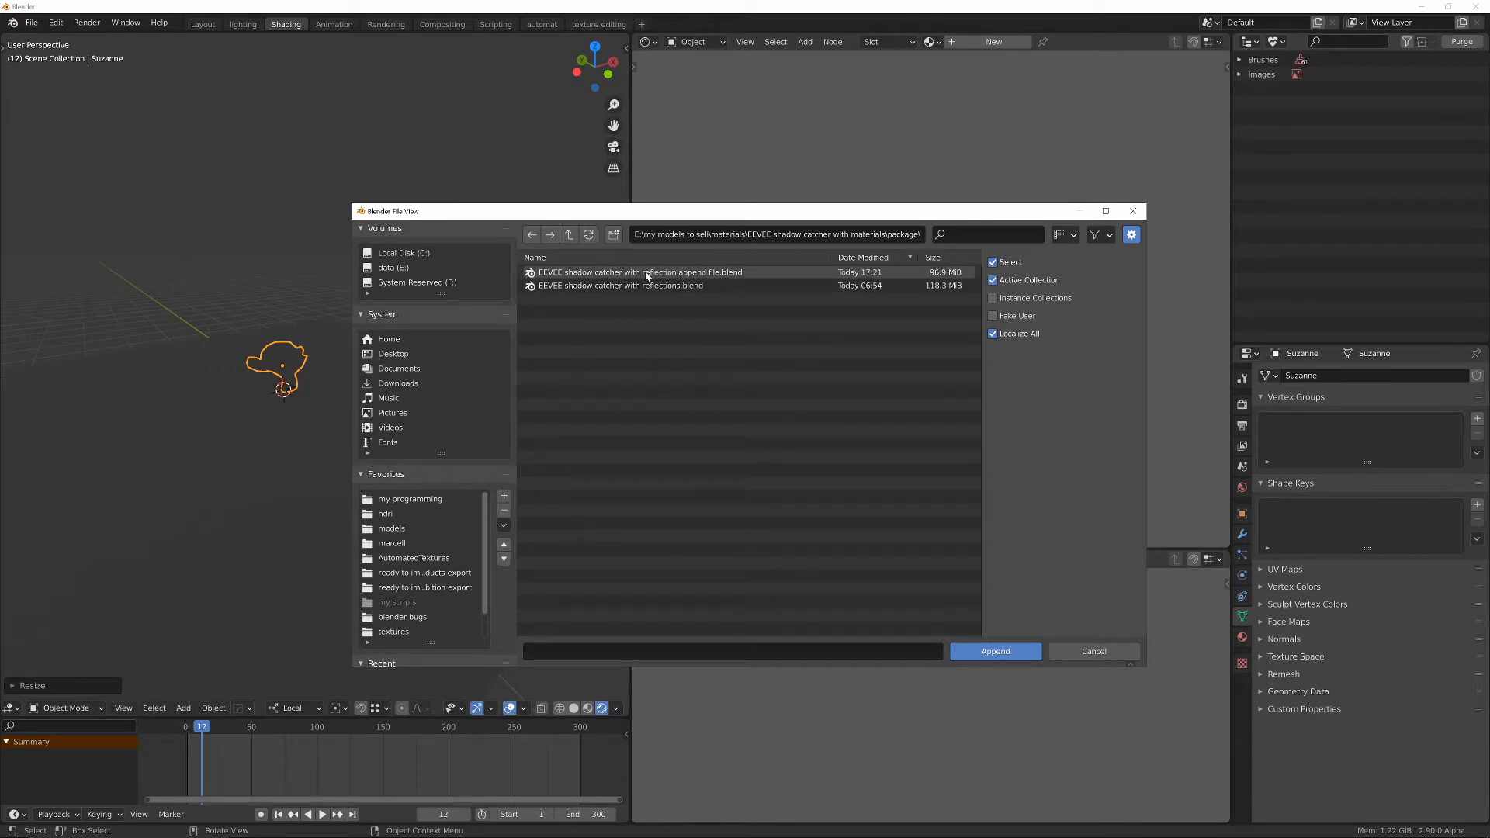
double_click(638, 272)
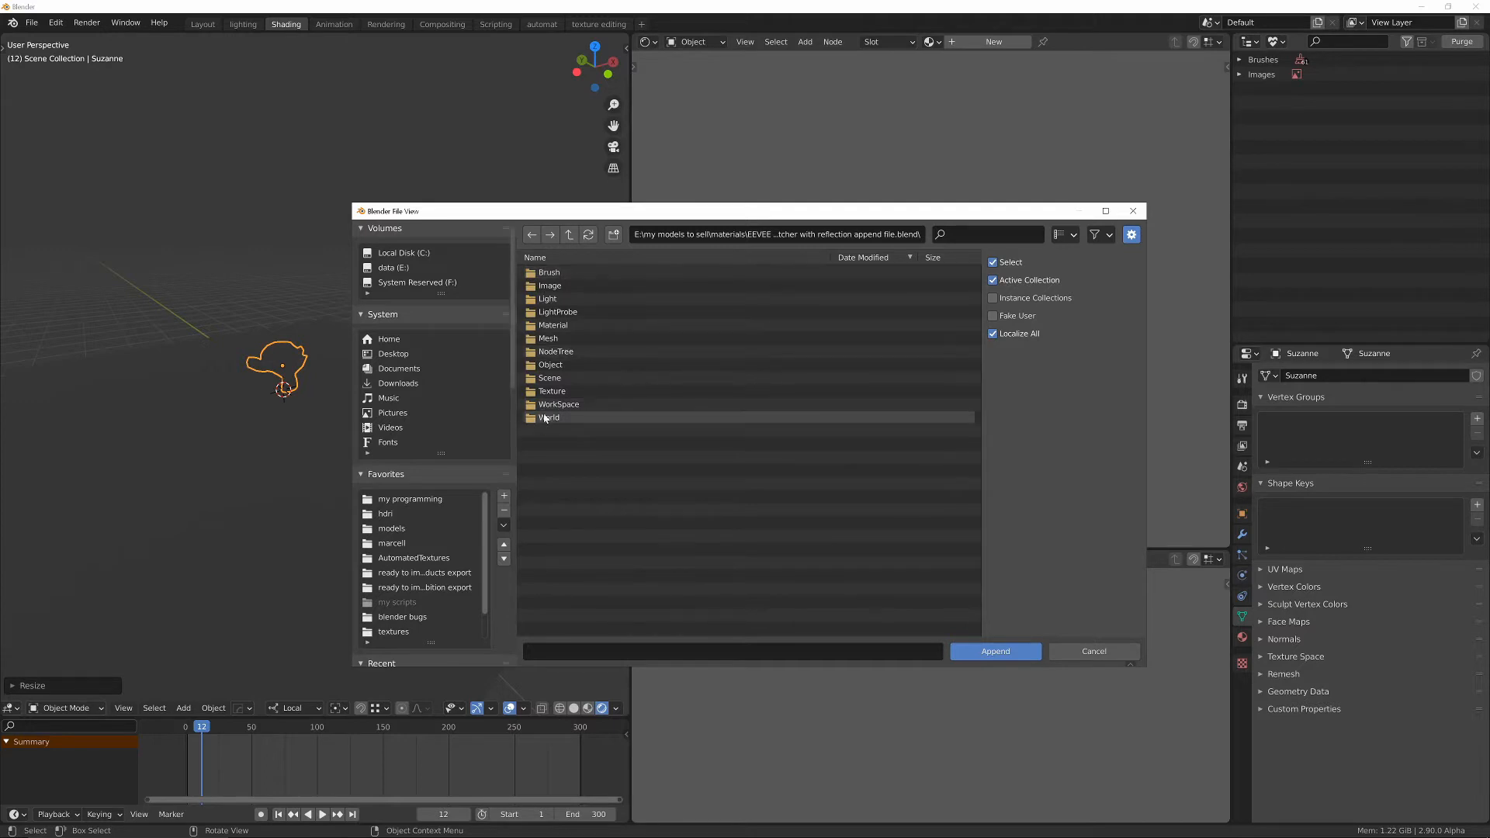
click(994, 650)
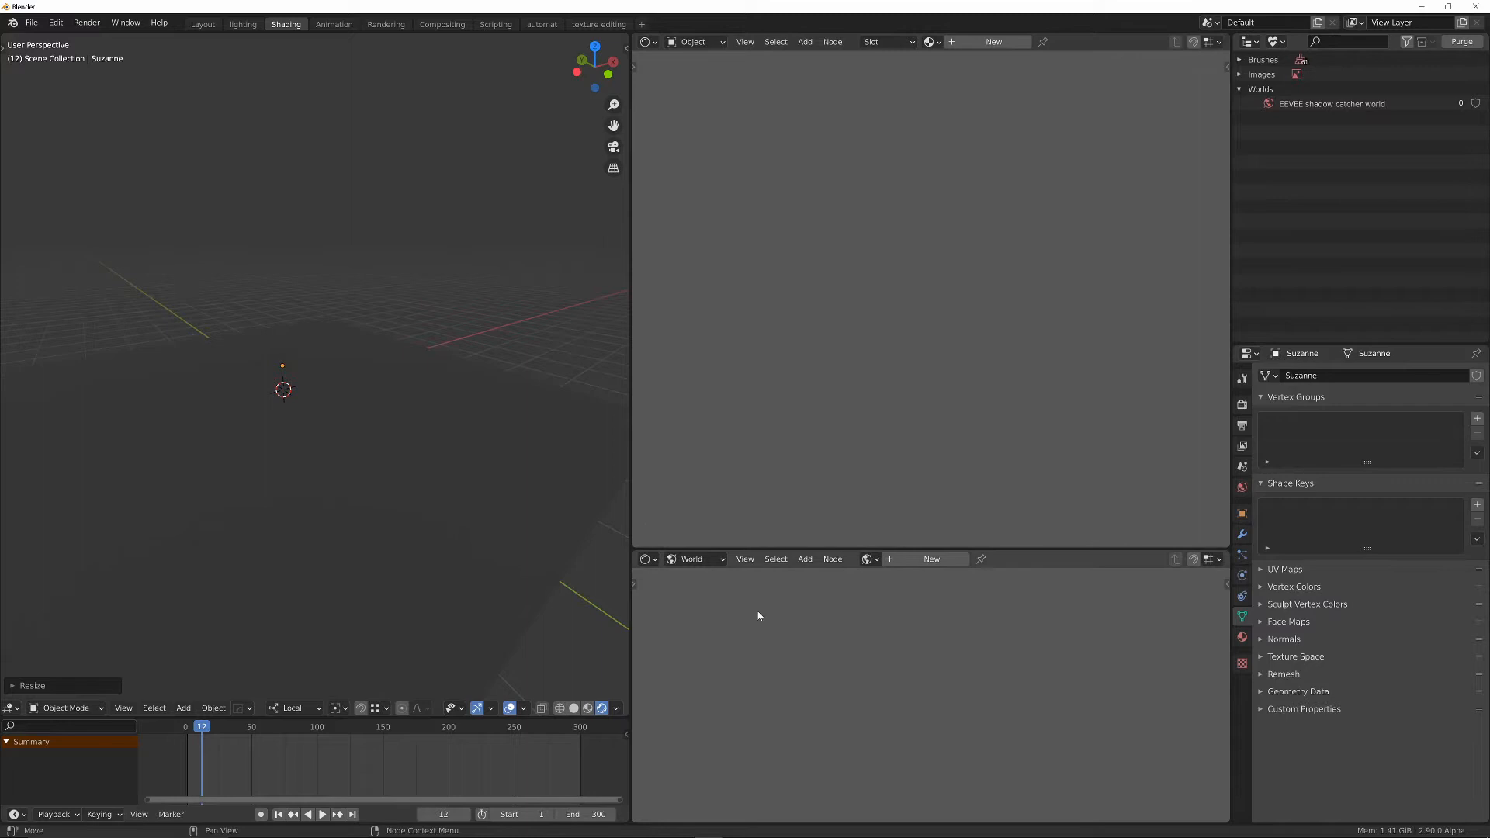
mouse_move(765, 579)
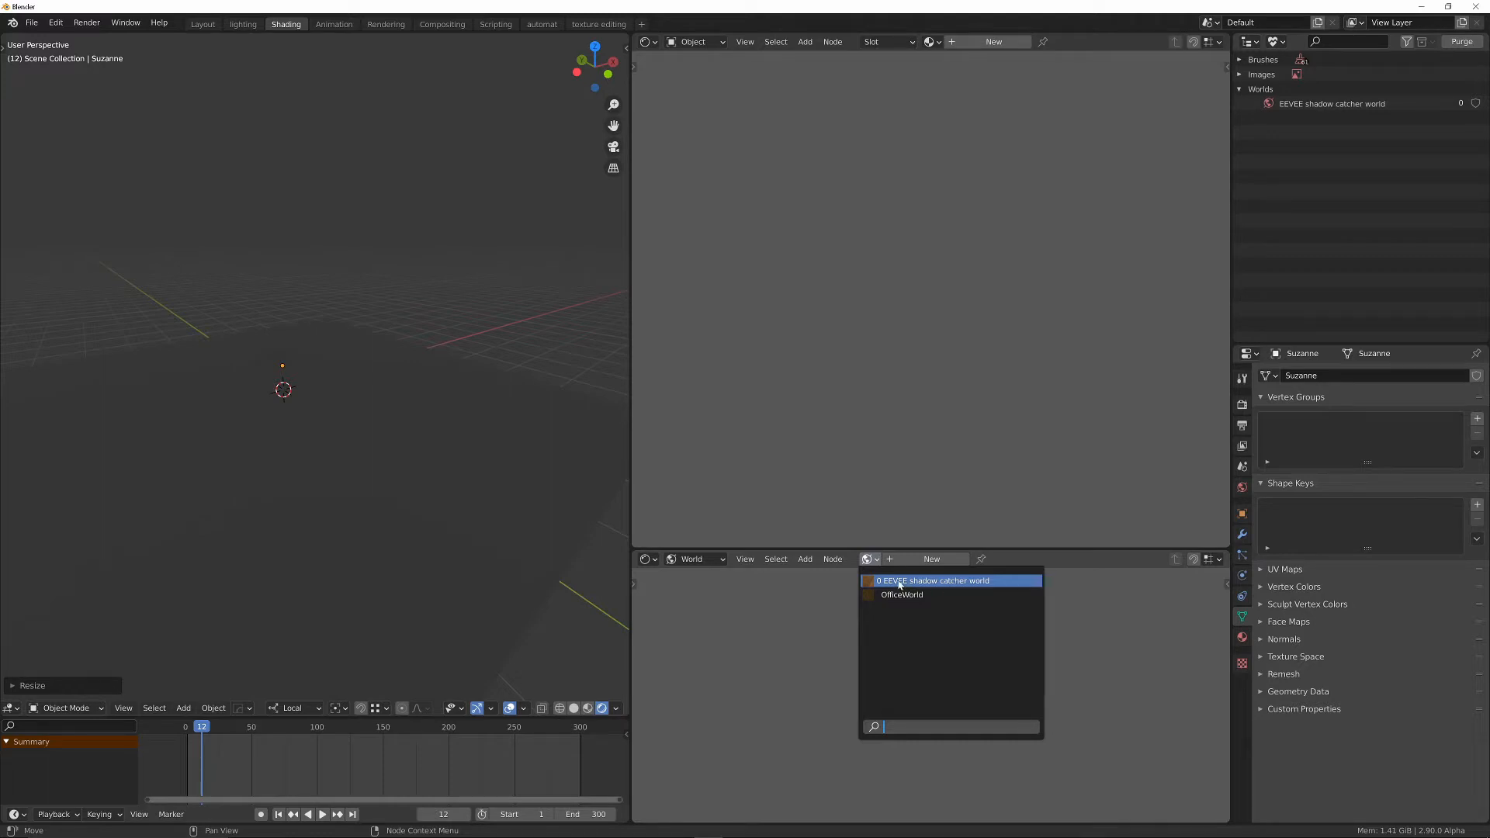
Assign the EEVEE shadow catcher world as the scene's world in place of the office world.
click(933, 580)
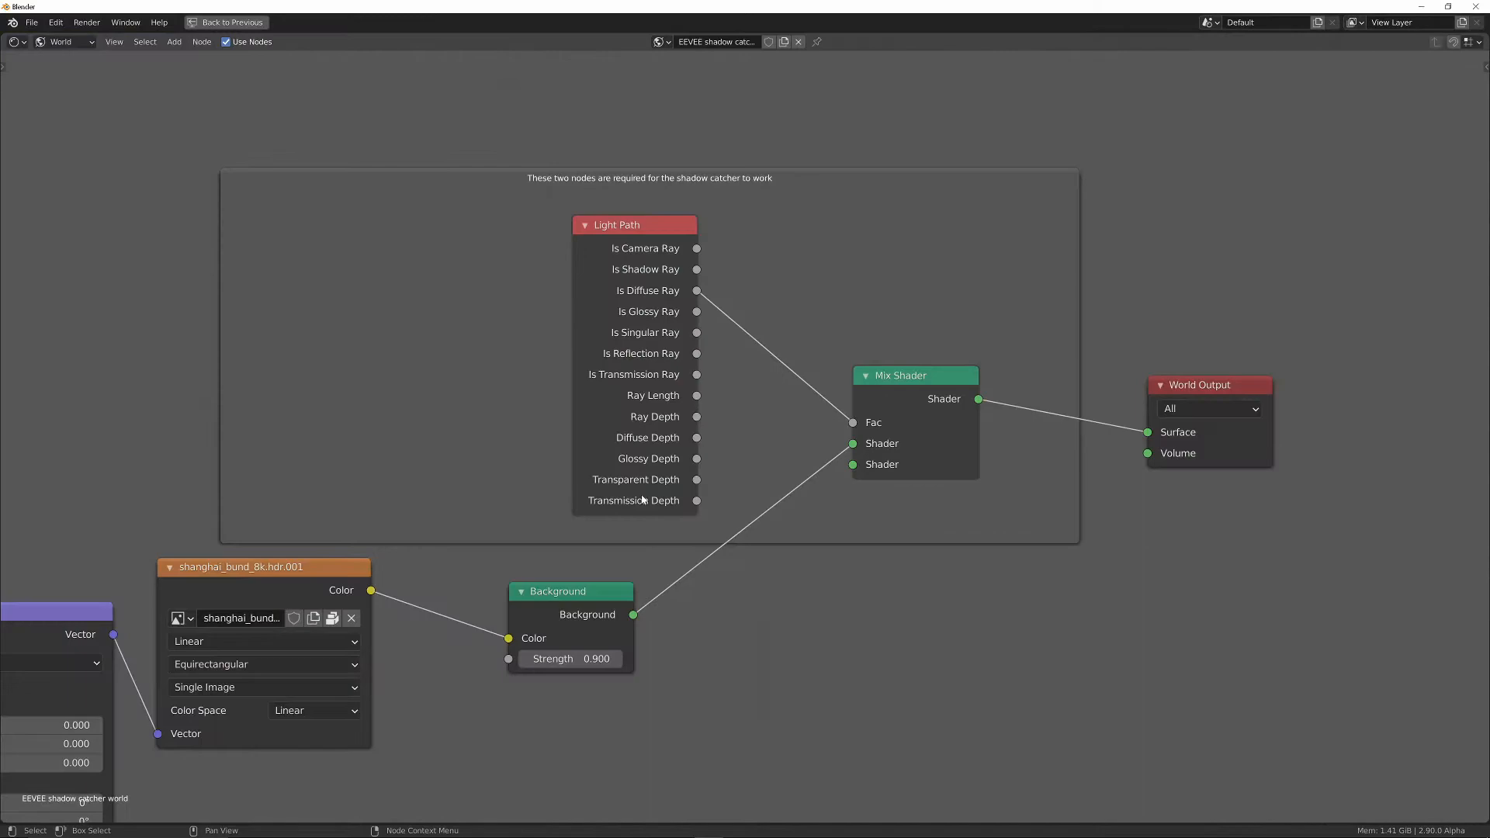
Inspect the world node tree, then return to the normal split workspace showing the night city HDRI.
scroll(down, 3)
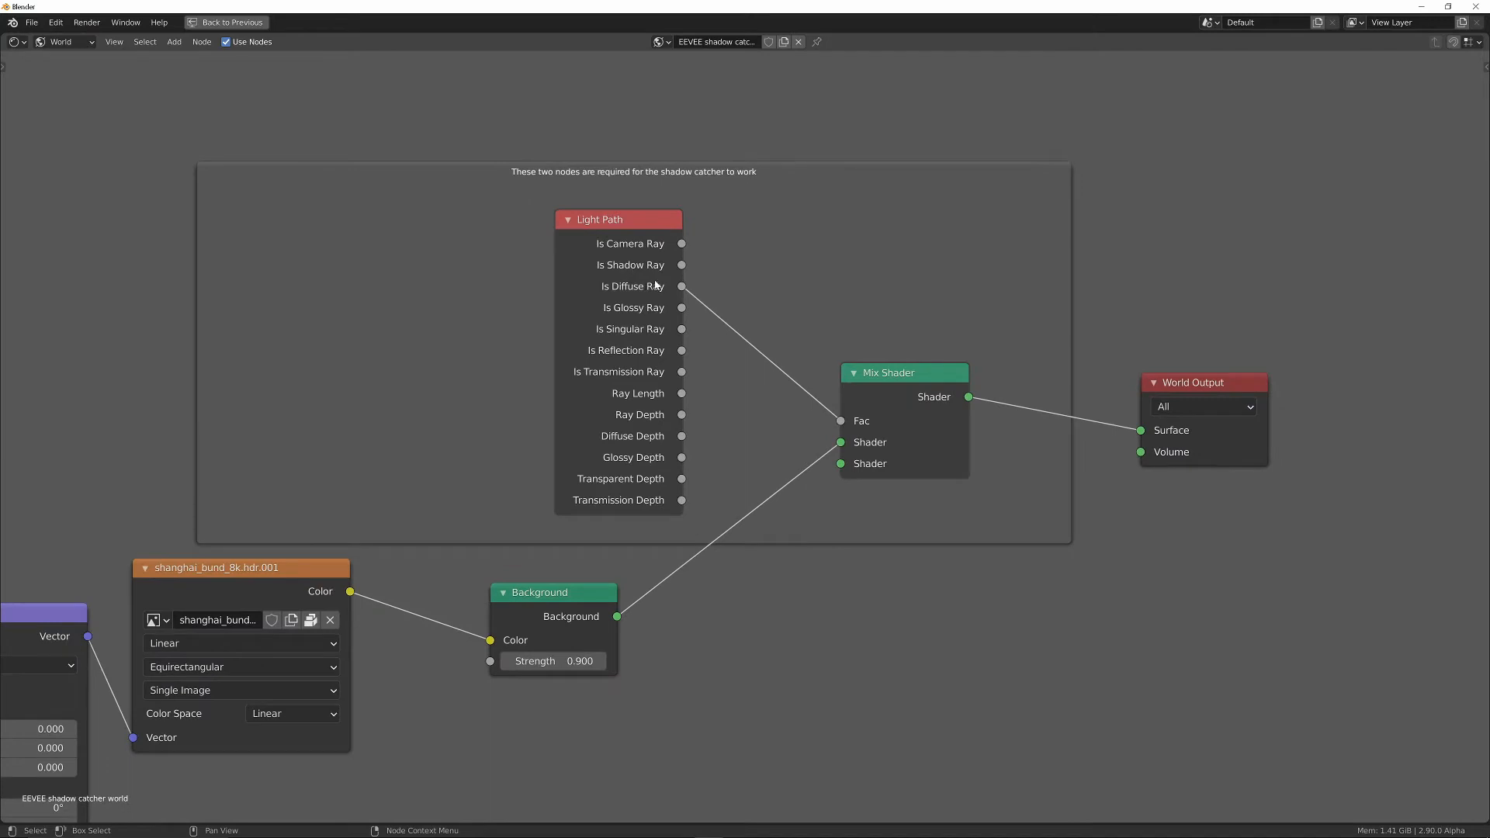
mouse_move(838, 420)
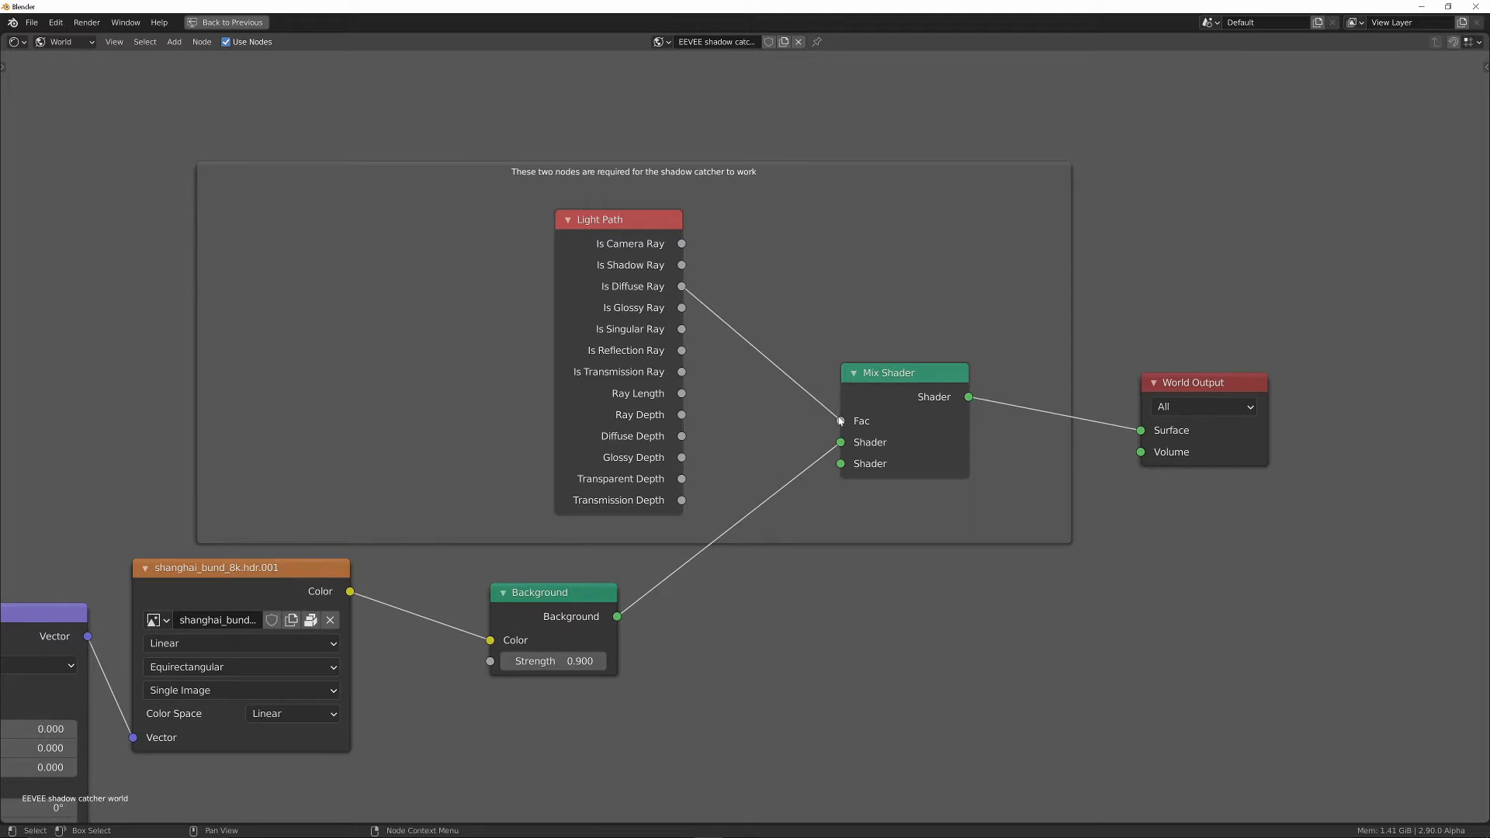
mouse_move(798, 424)
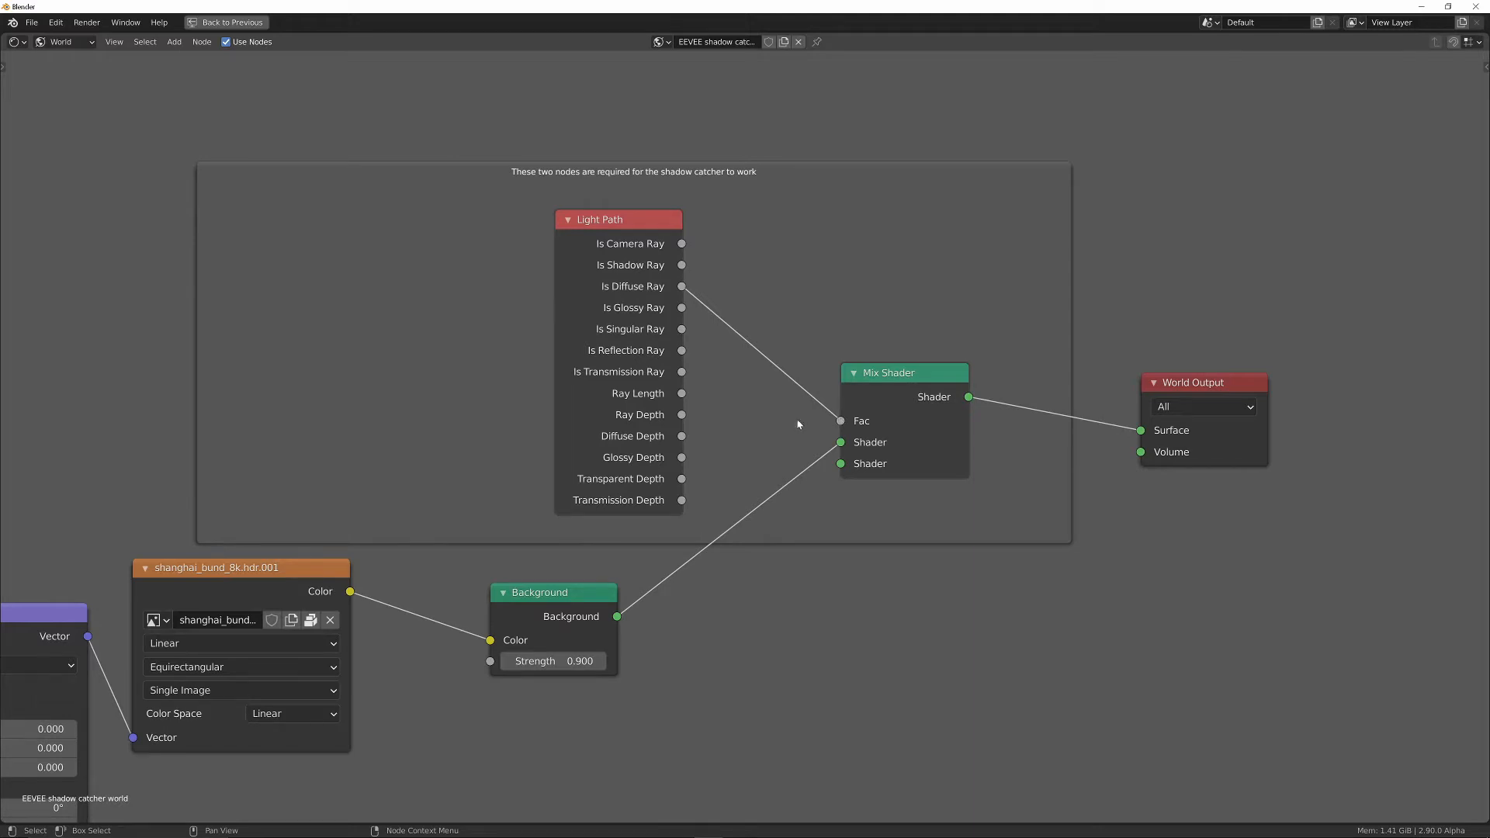
click(286, 24)
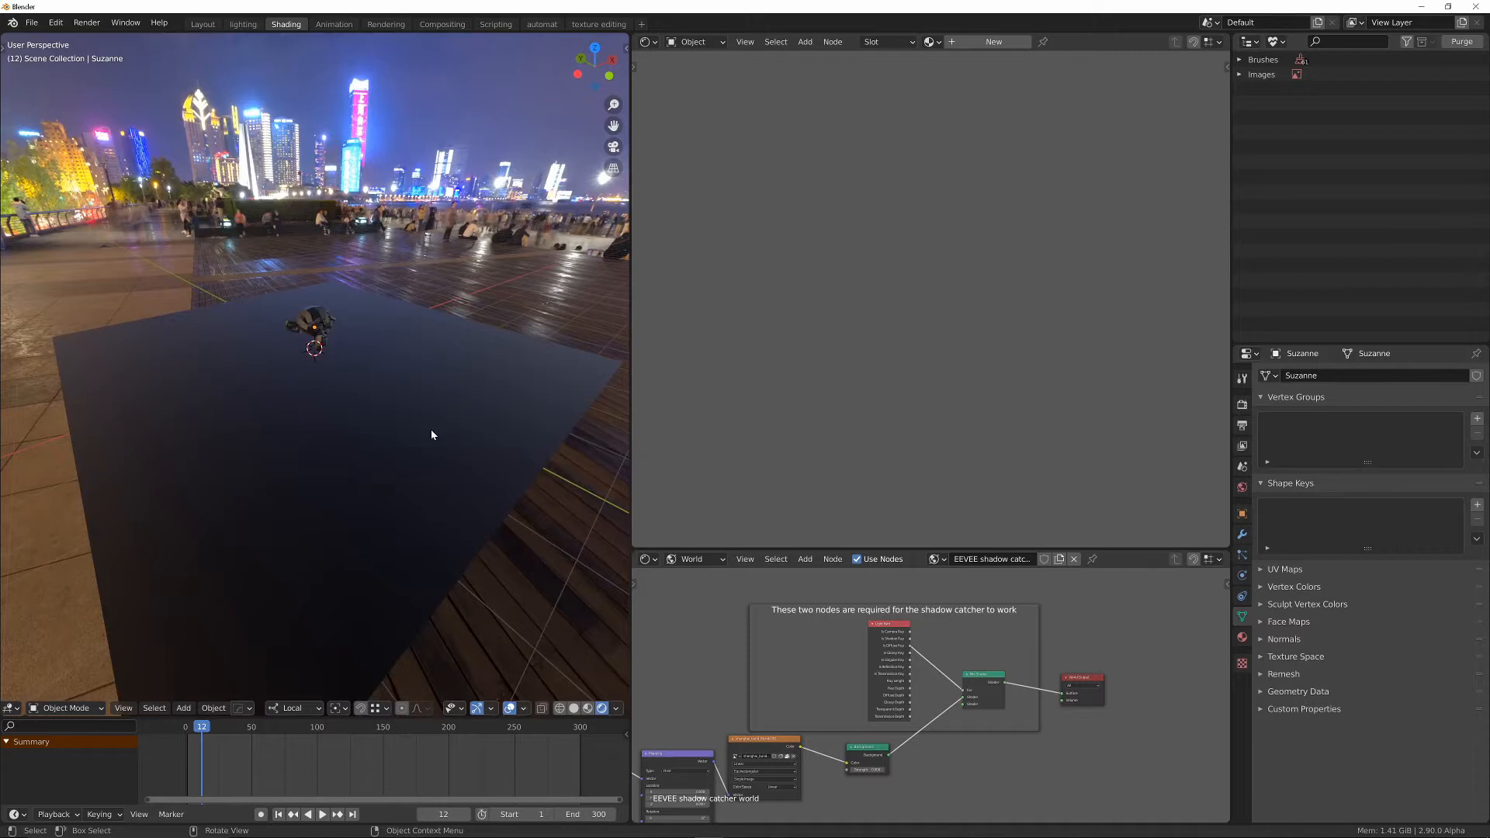
With the ground plane selected, append the EEVEE shadow Catcher material from the package .blend file.
click(433, 434)
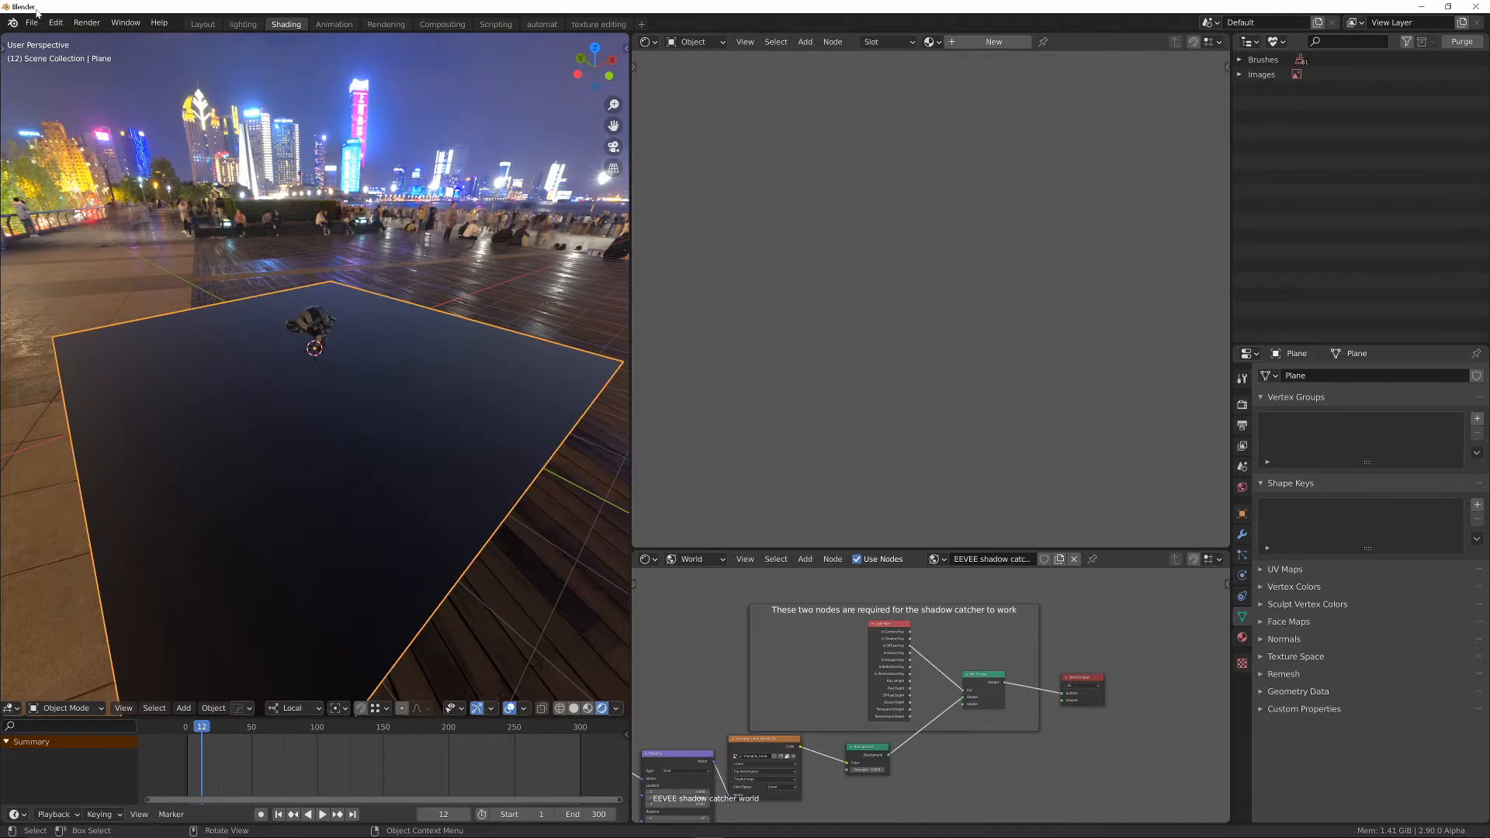
click(31, 22)
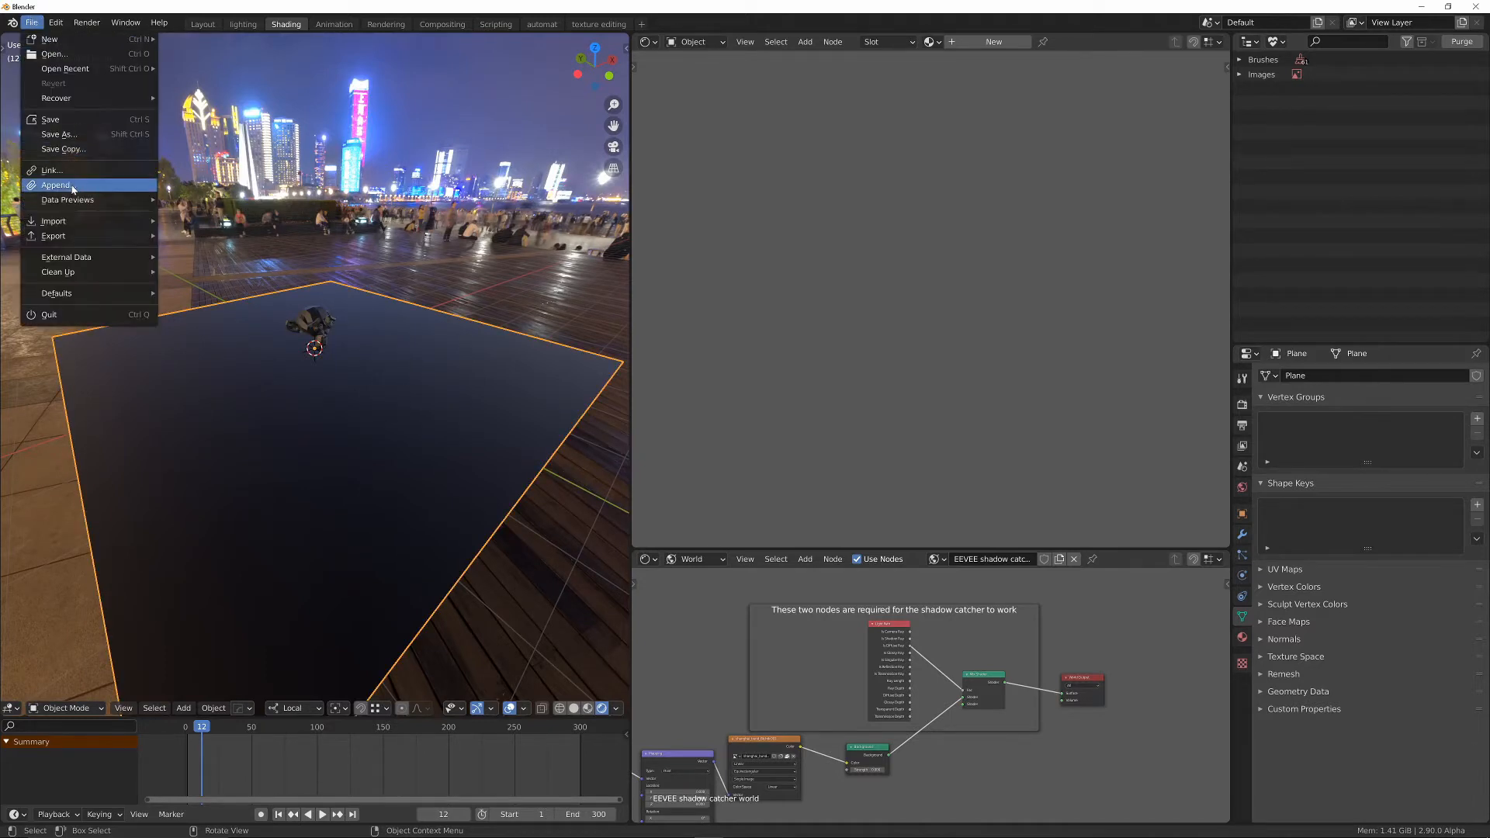
click(56, 185)
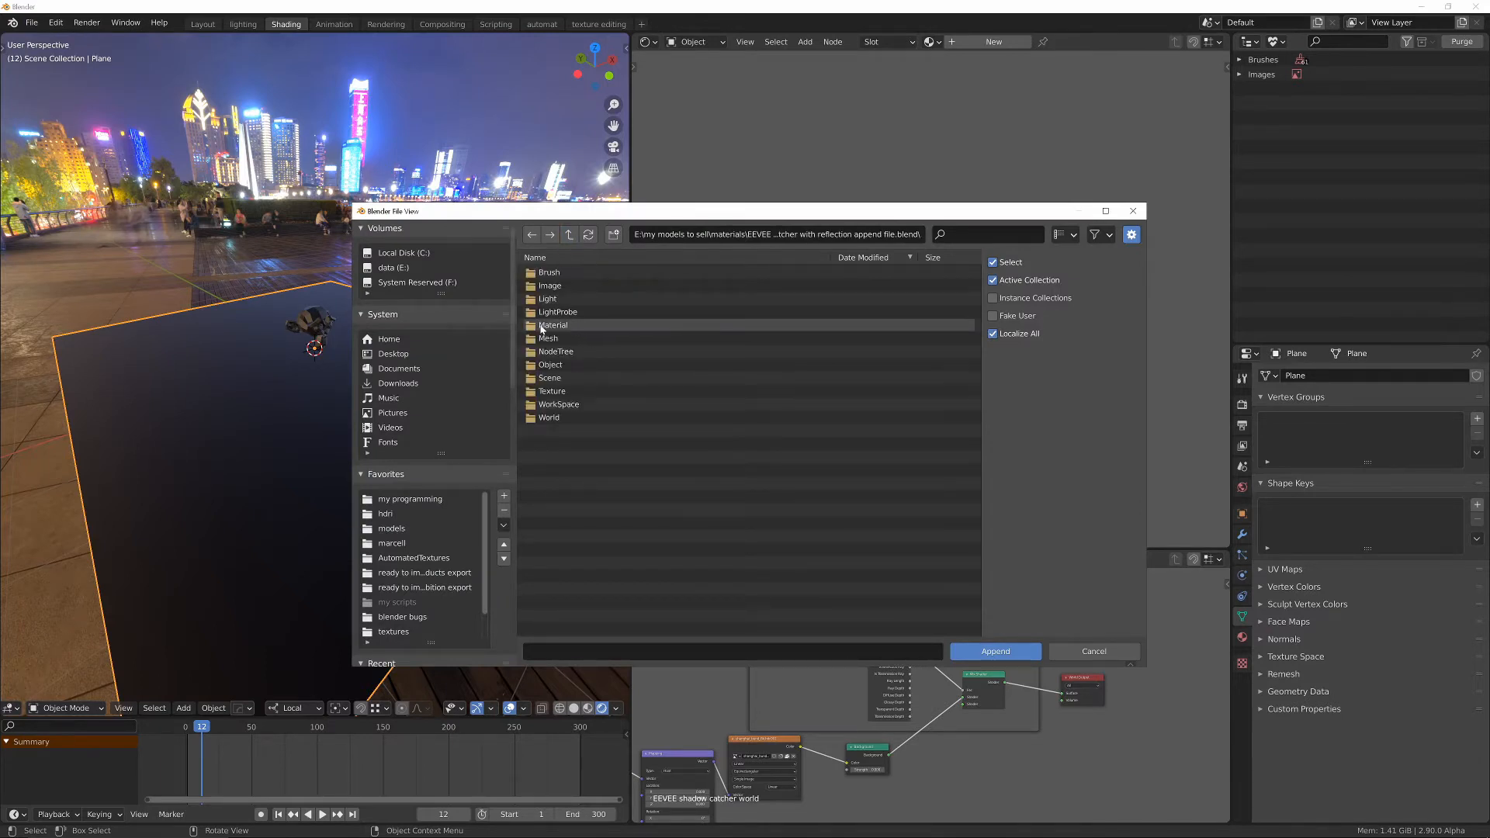
double_click(553, 325)
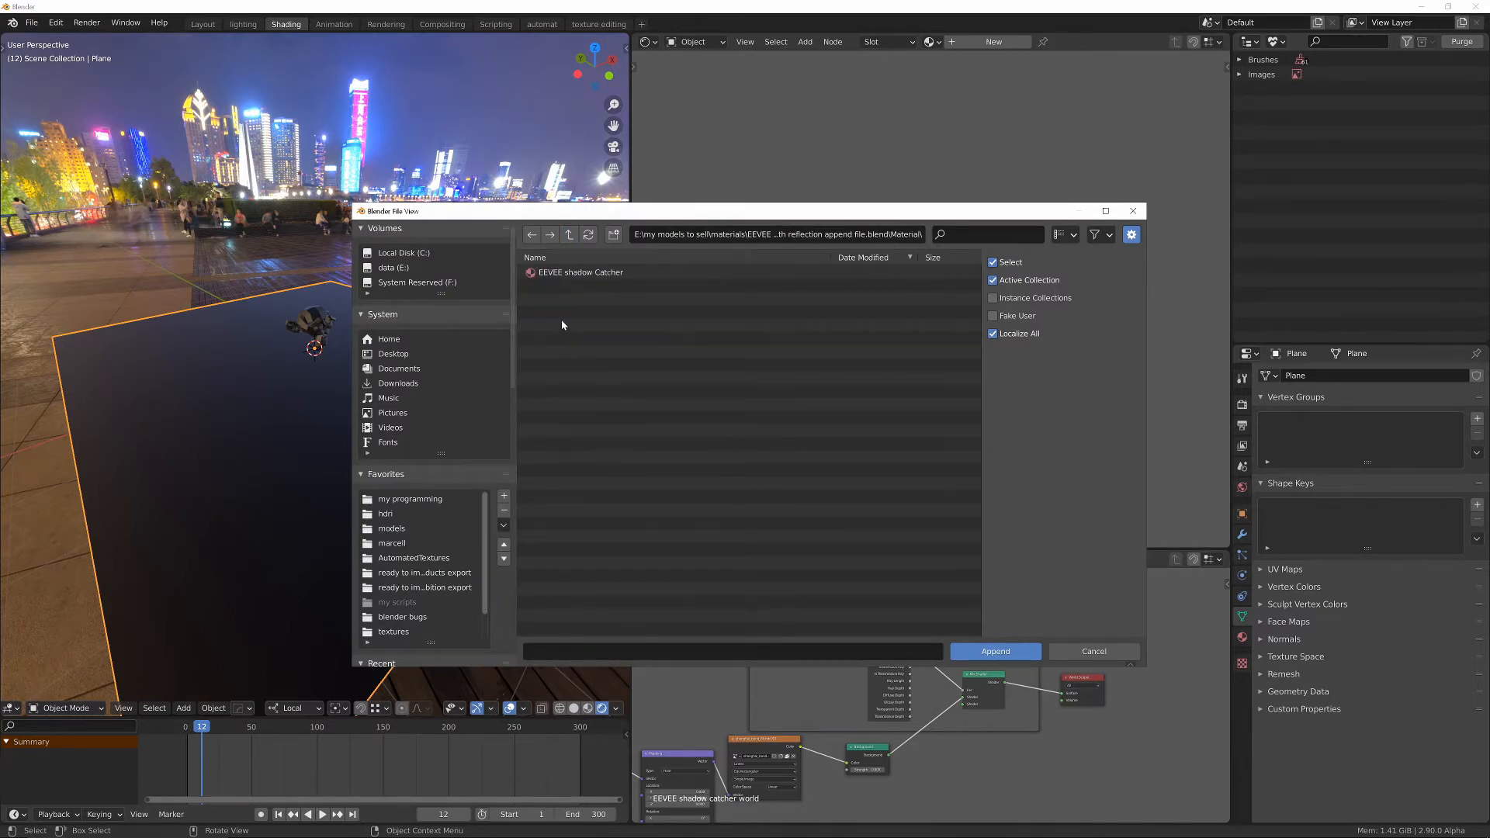
click(580, 272)
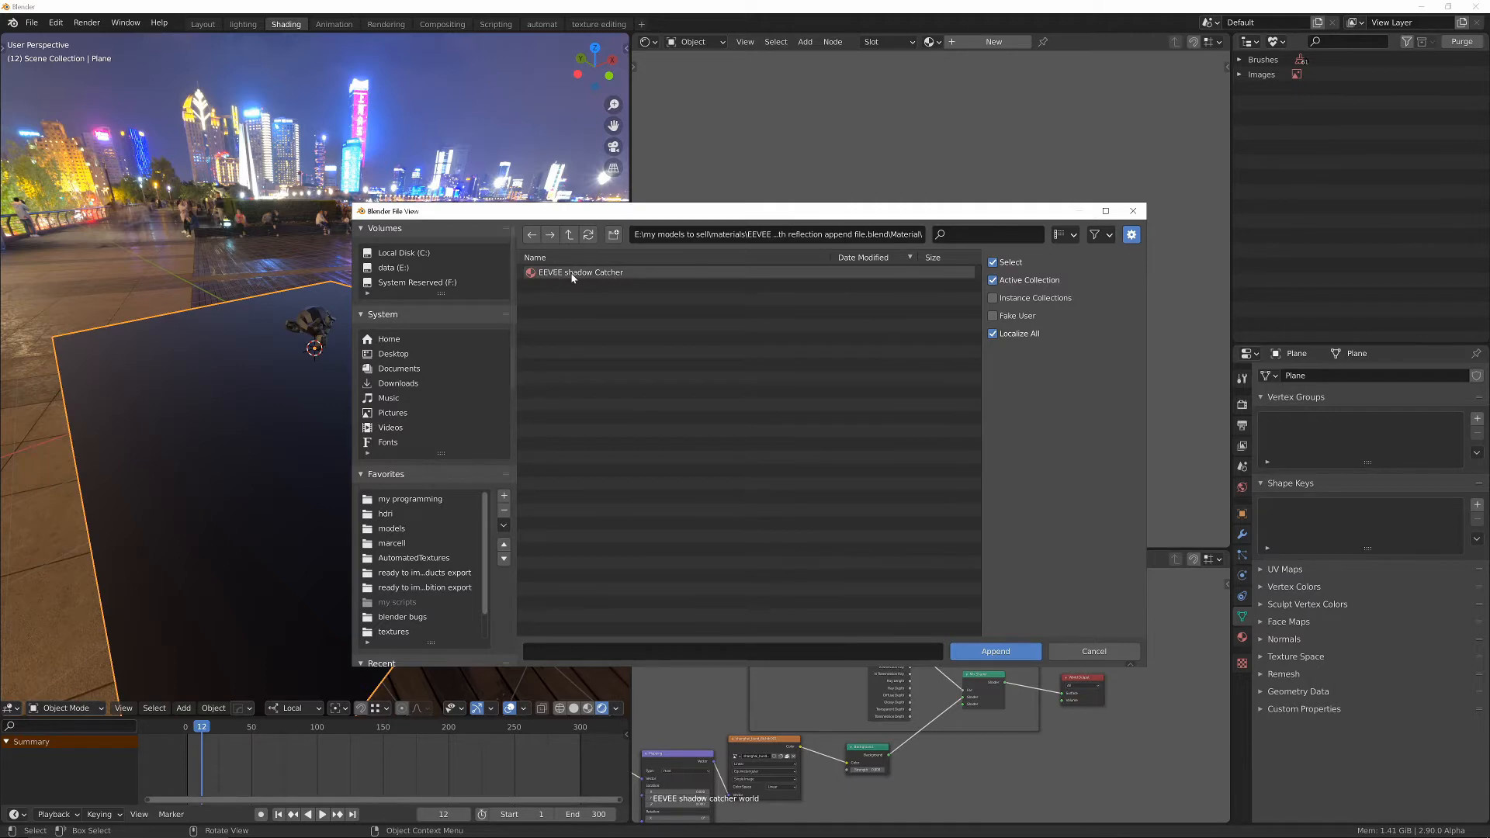
click(994, 651)
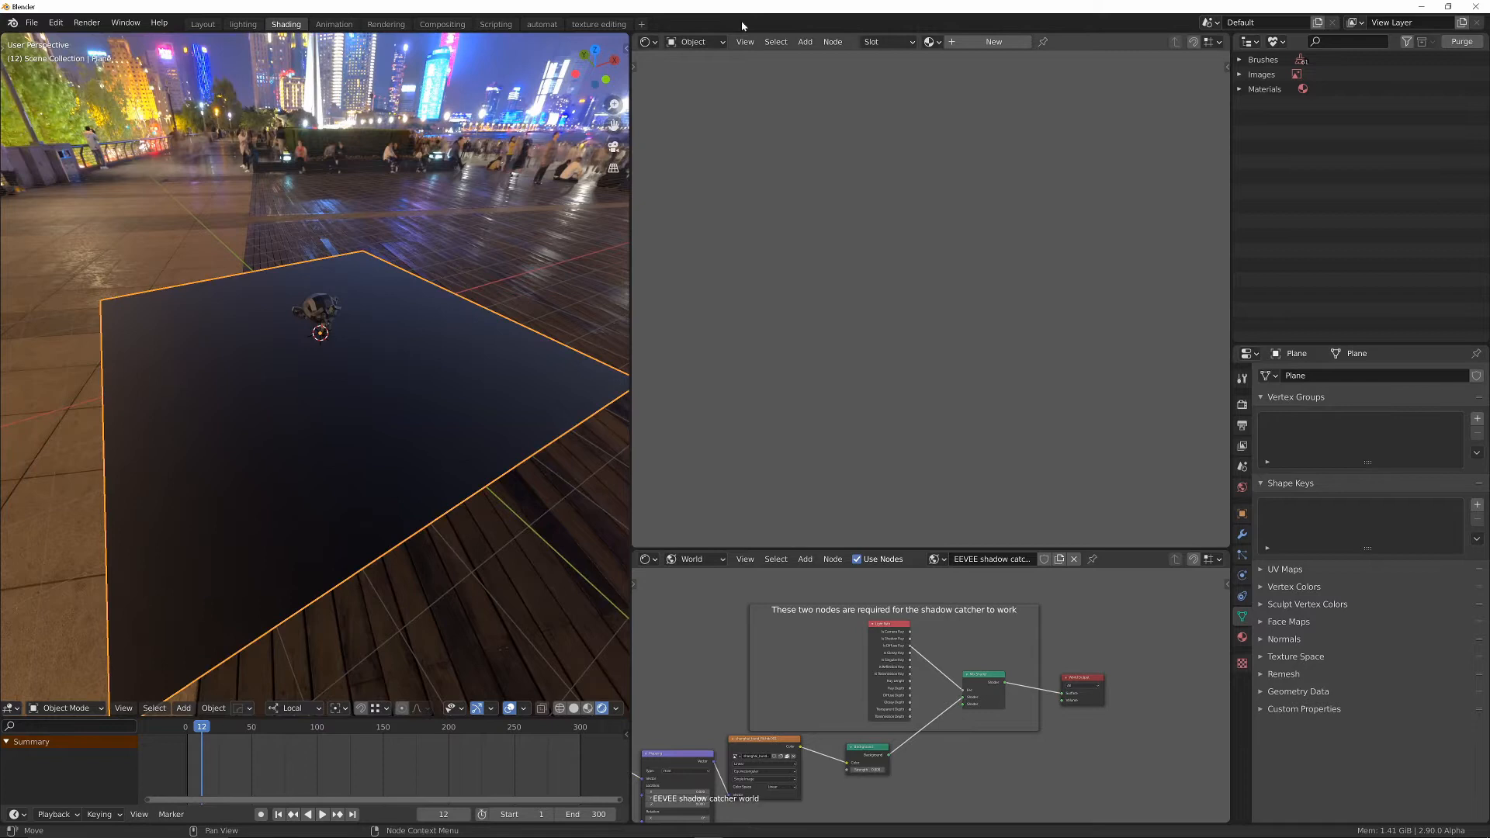
Assign the EEVEE shadow Catcher.001 material to the plane in the Shader Editor.
click(694, 40)
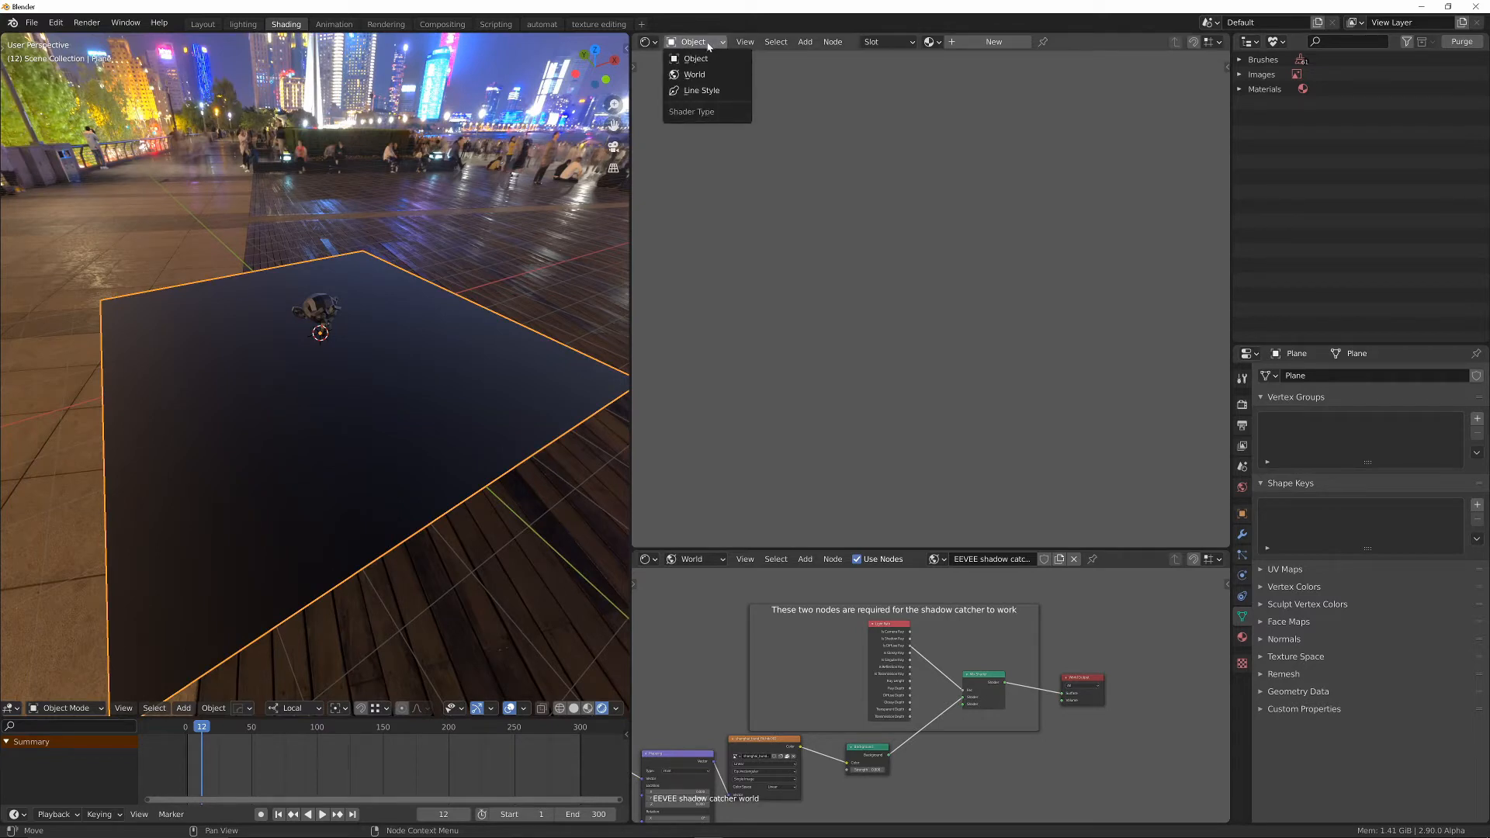
click(928, 41)
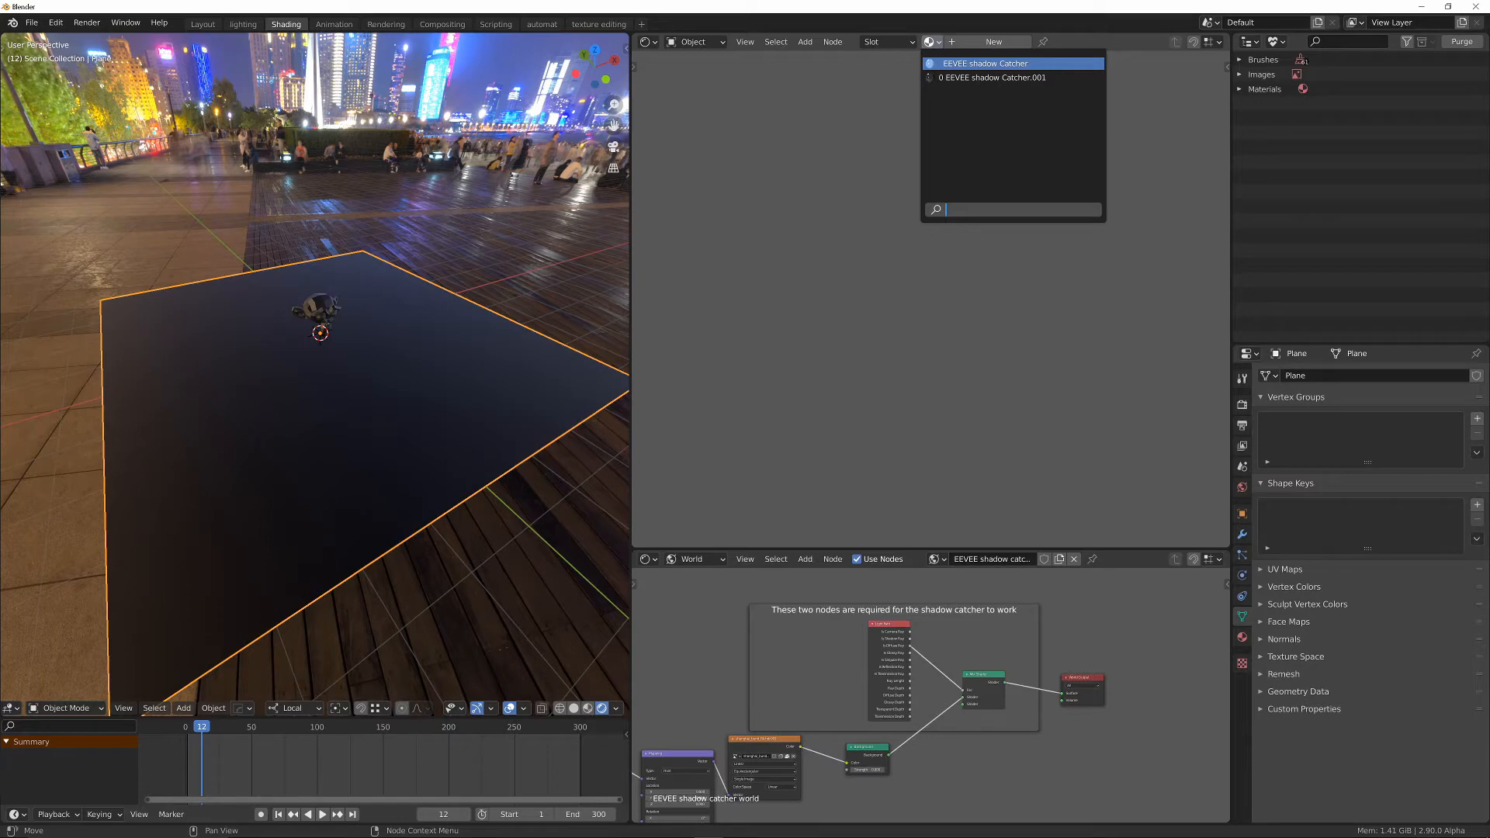
click(992, 78)
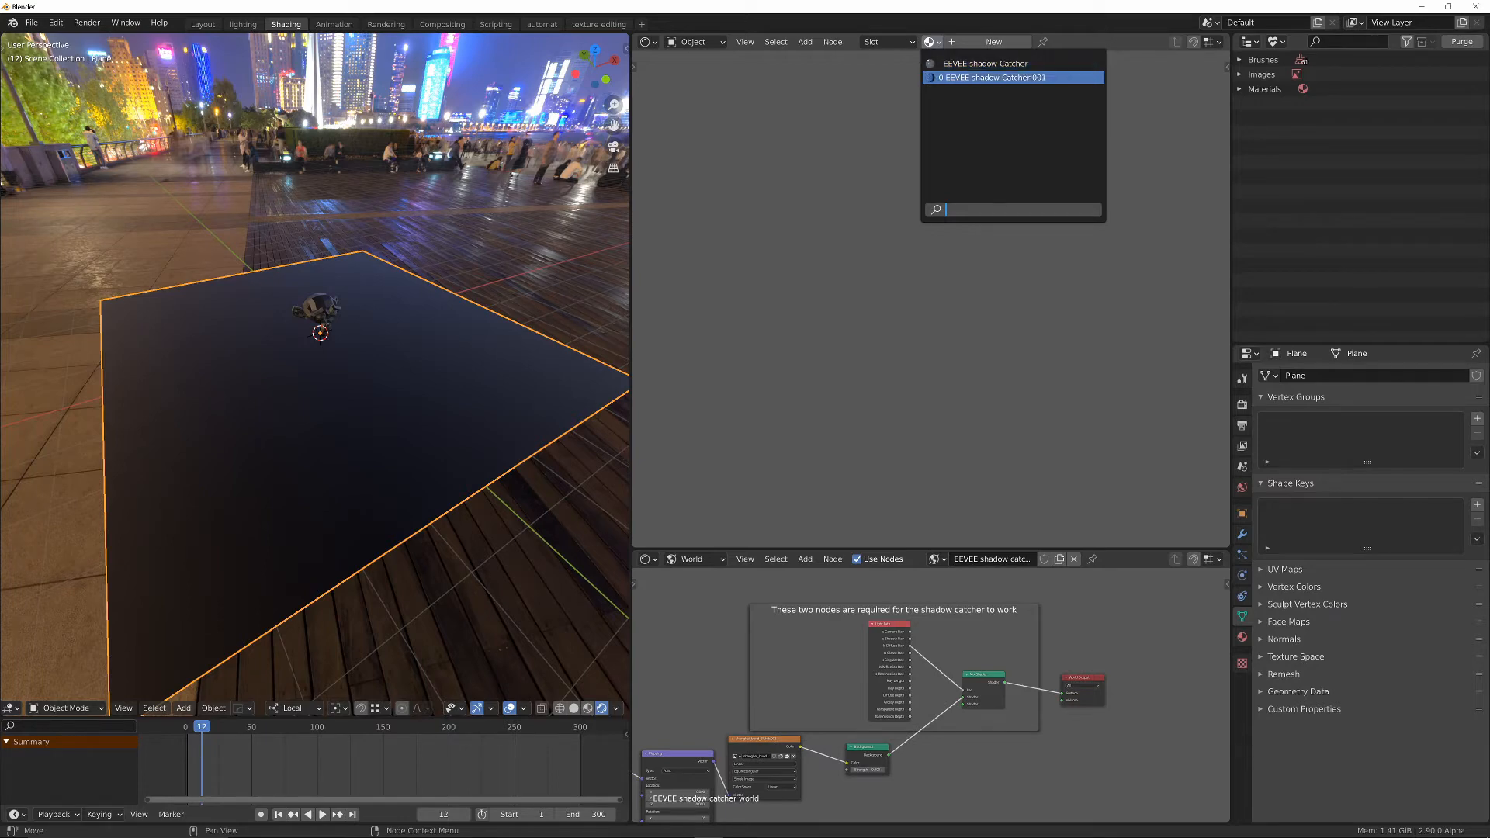
click(995, 77)
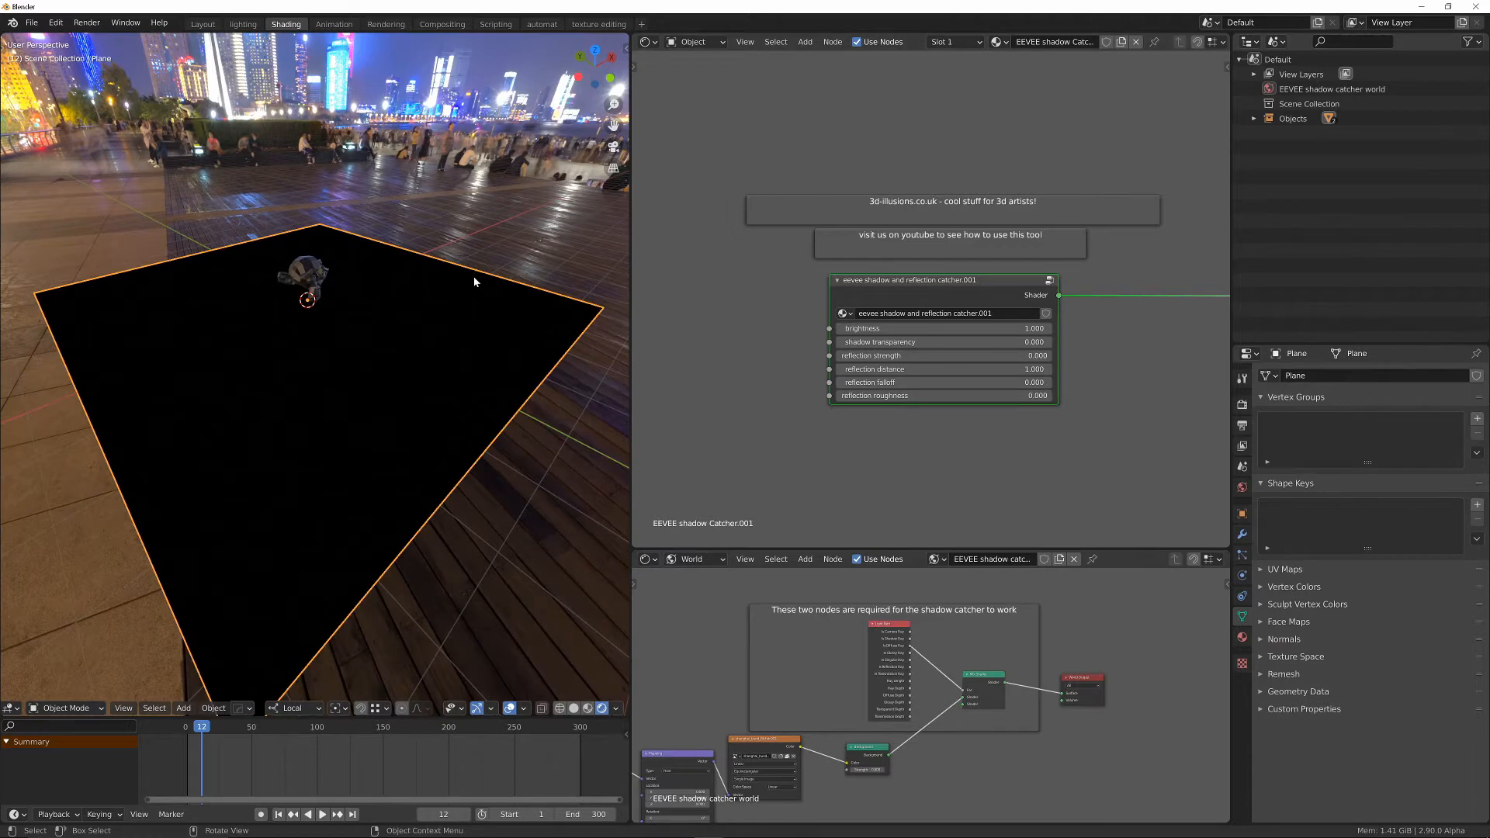
Add a sun lamp to light Suzanne and cast her shadow on the pavement.
click(183, 708)
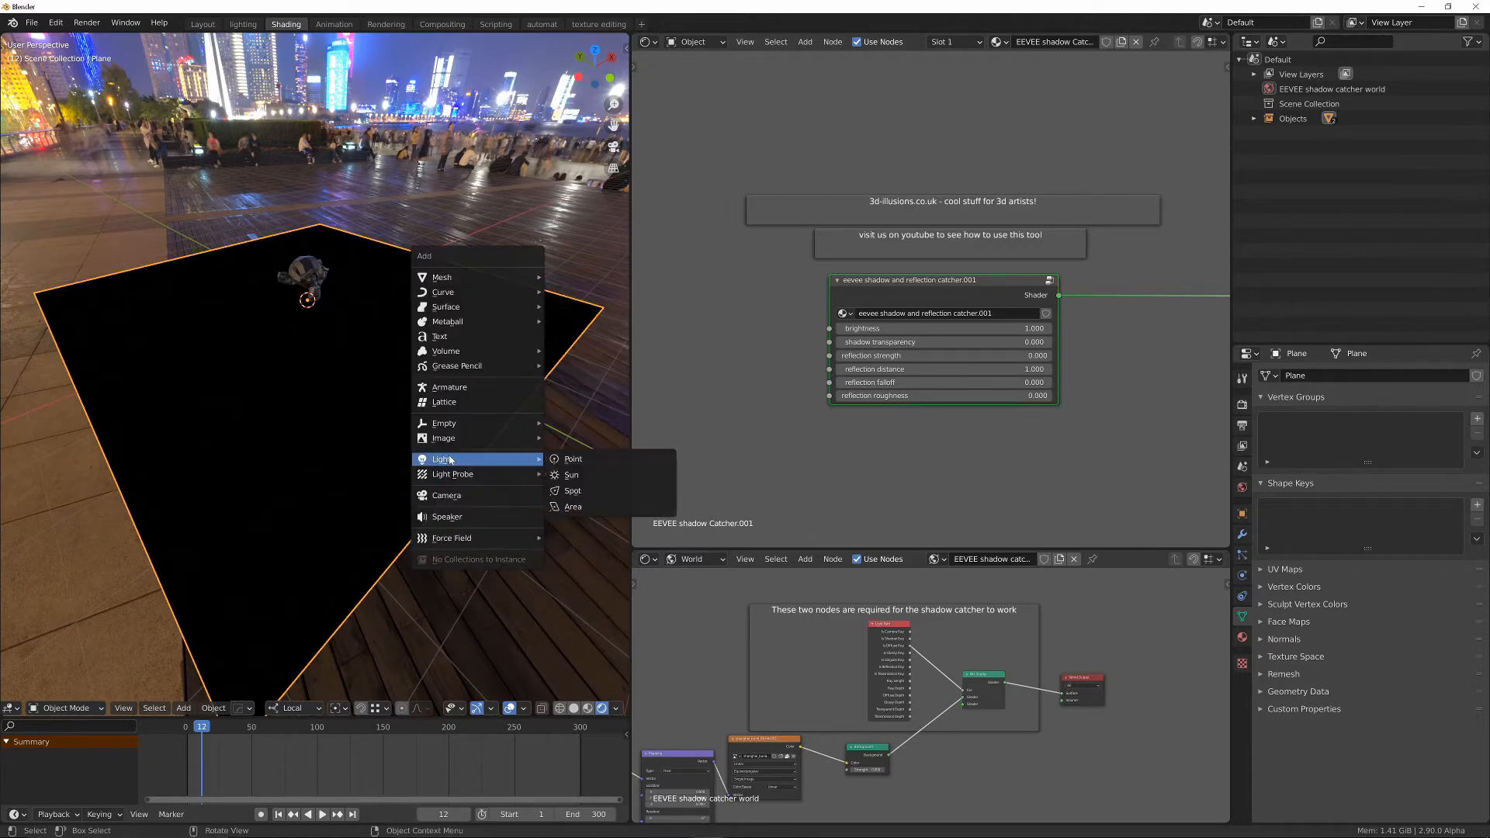
click(573, 475)
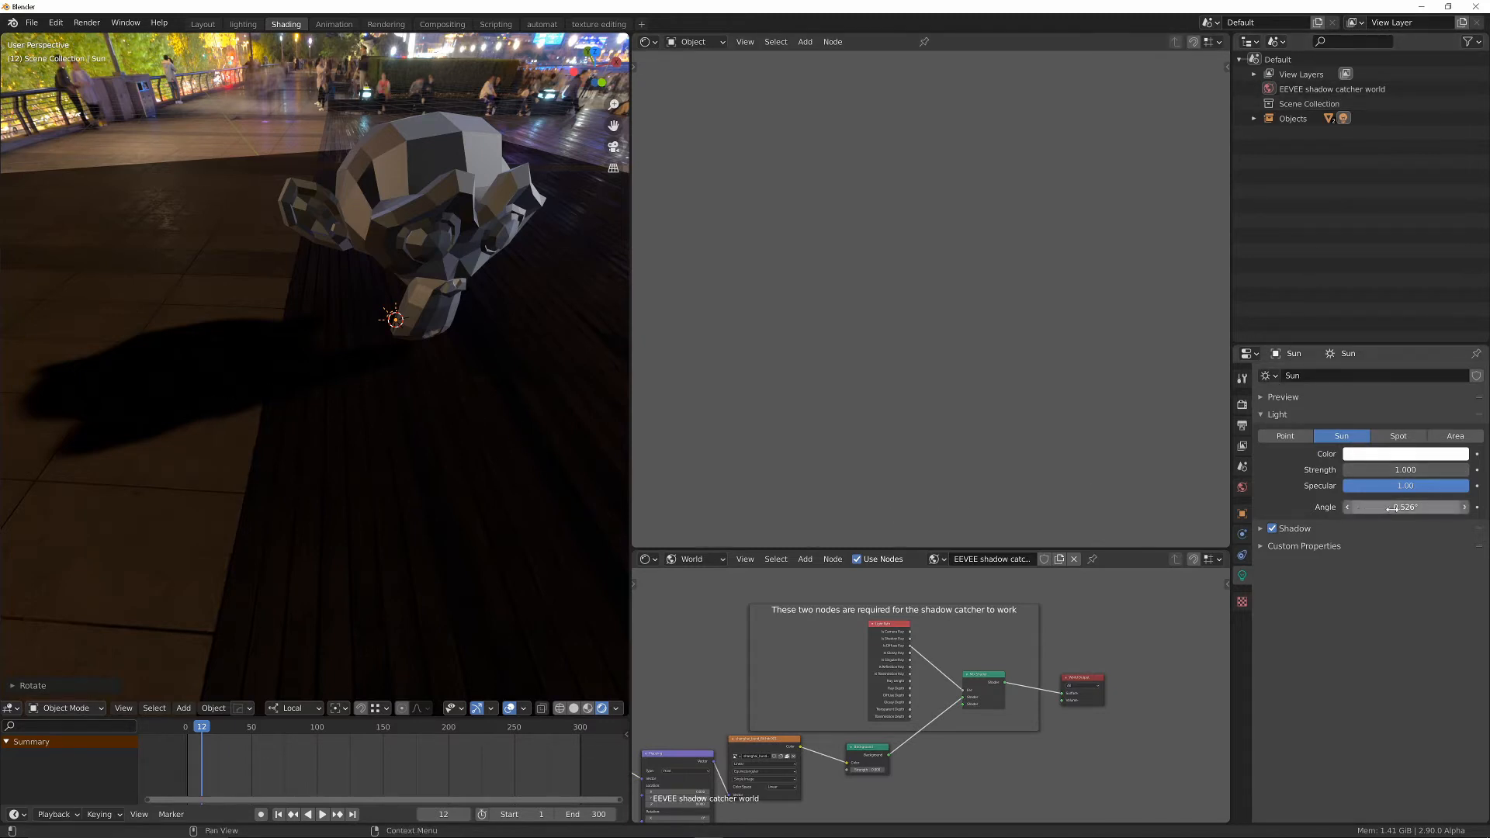
Set the sun's angle to 10°, then 0°, then 5° for a soft shadow, and raise strength to 8.16.
click(1405, 506)
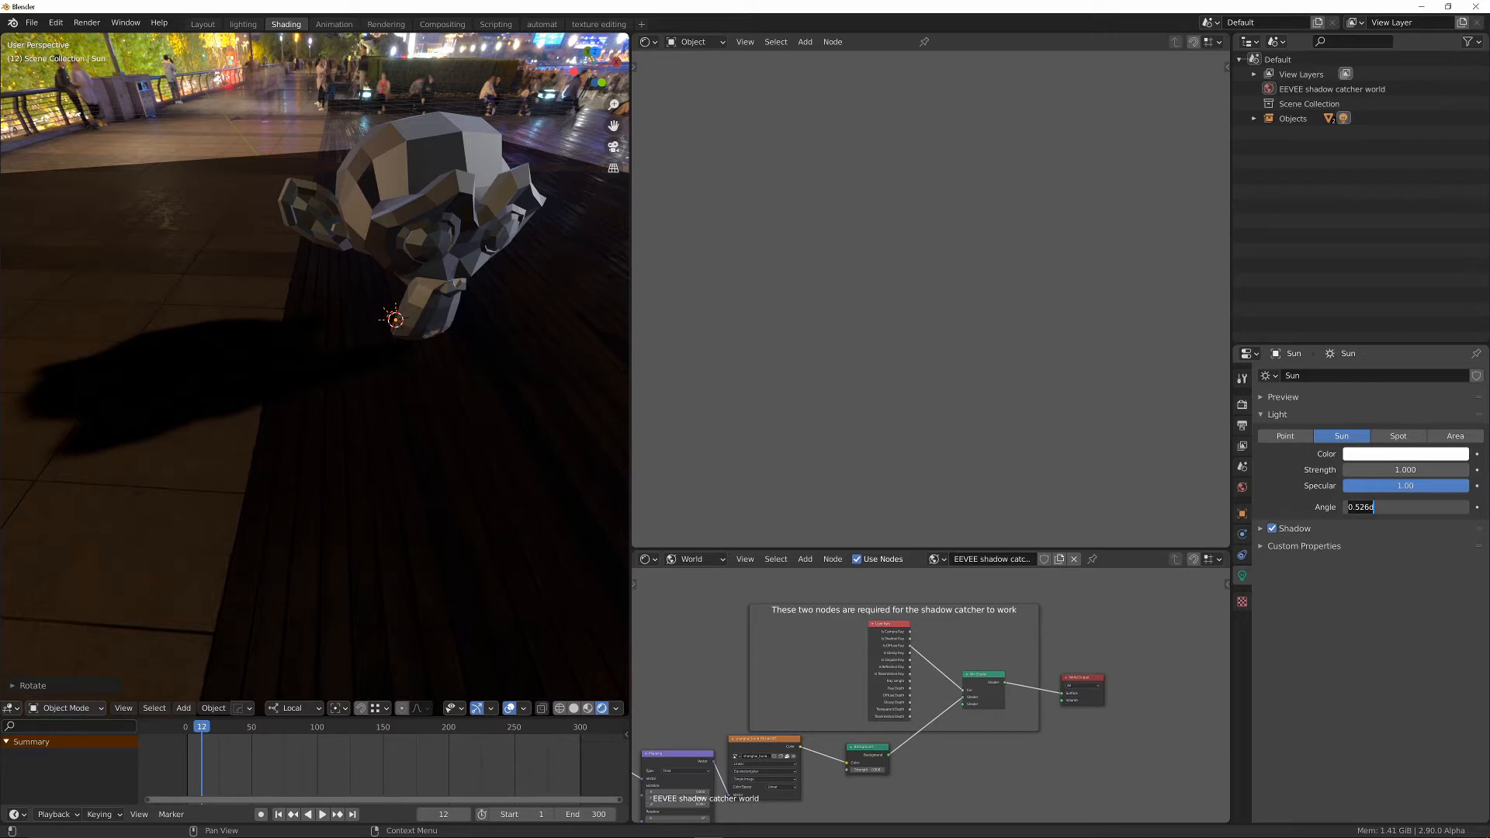
text(10°)
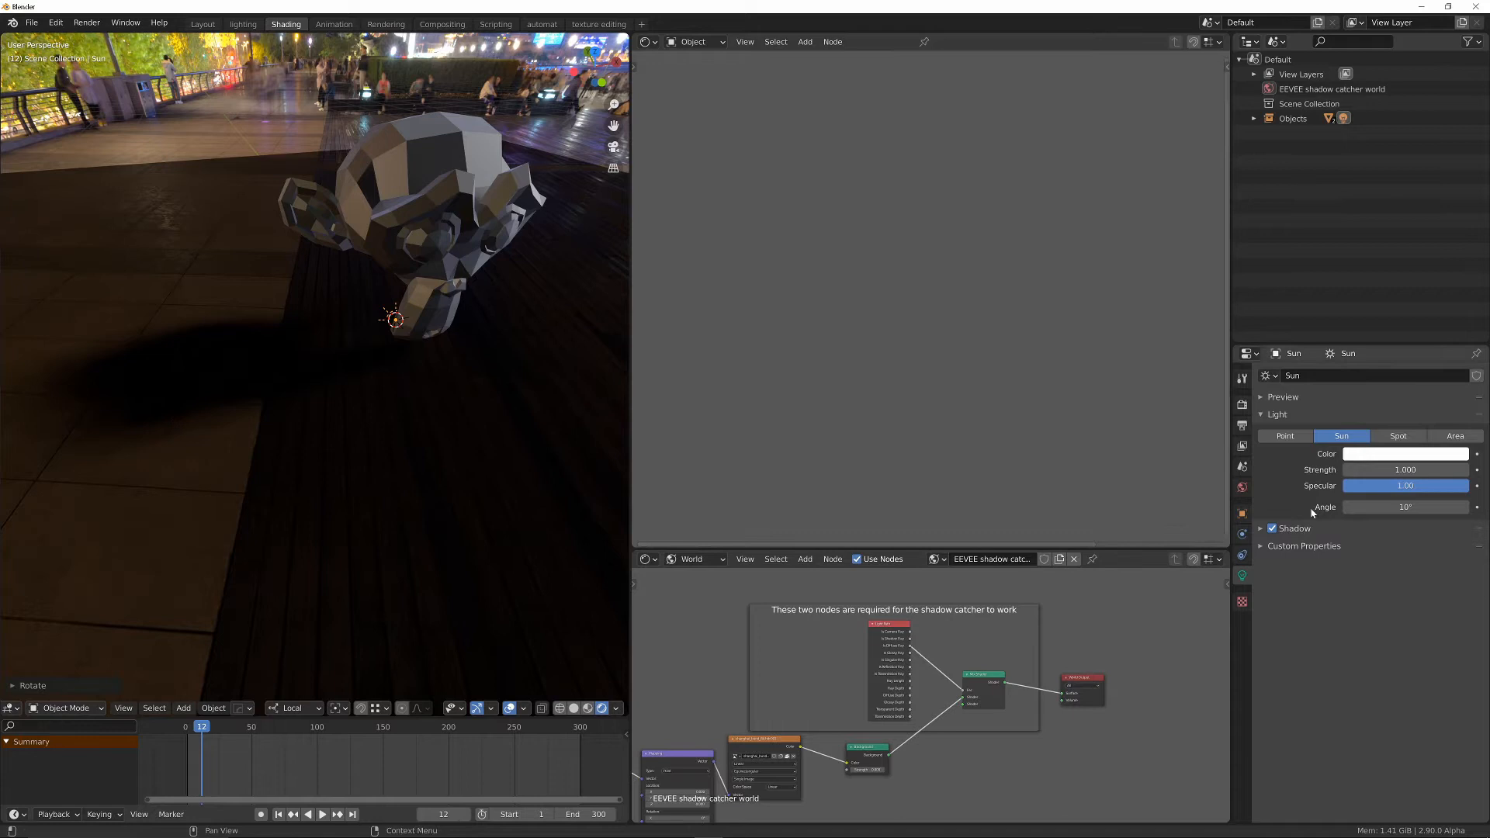
drag(1405, 506, 1397, 506)
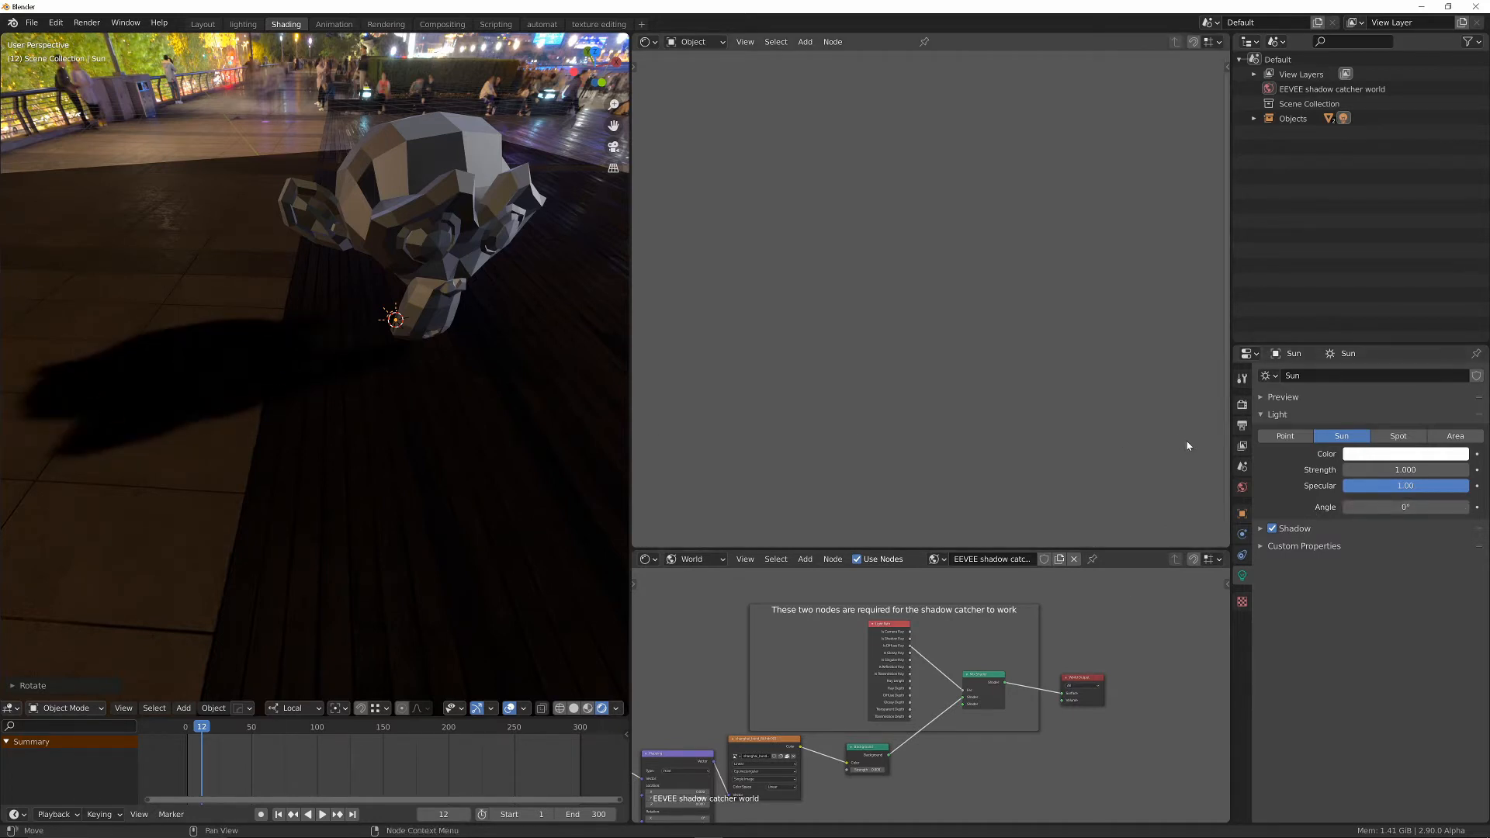
click(1406, 506)
text(5)
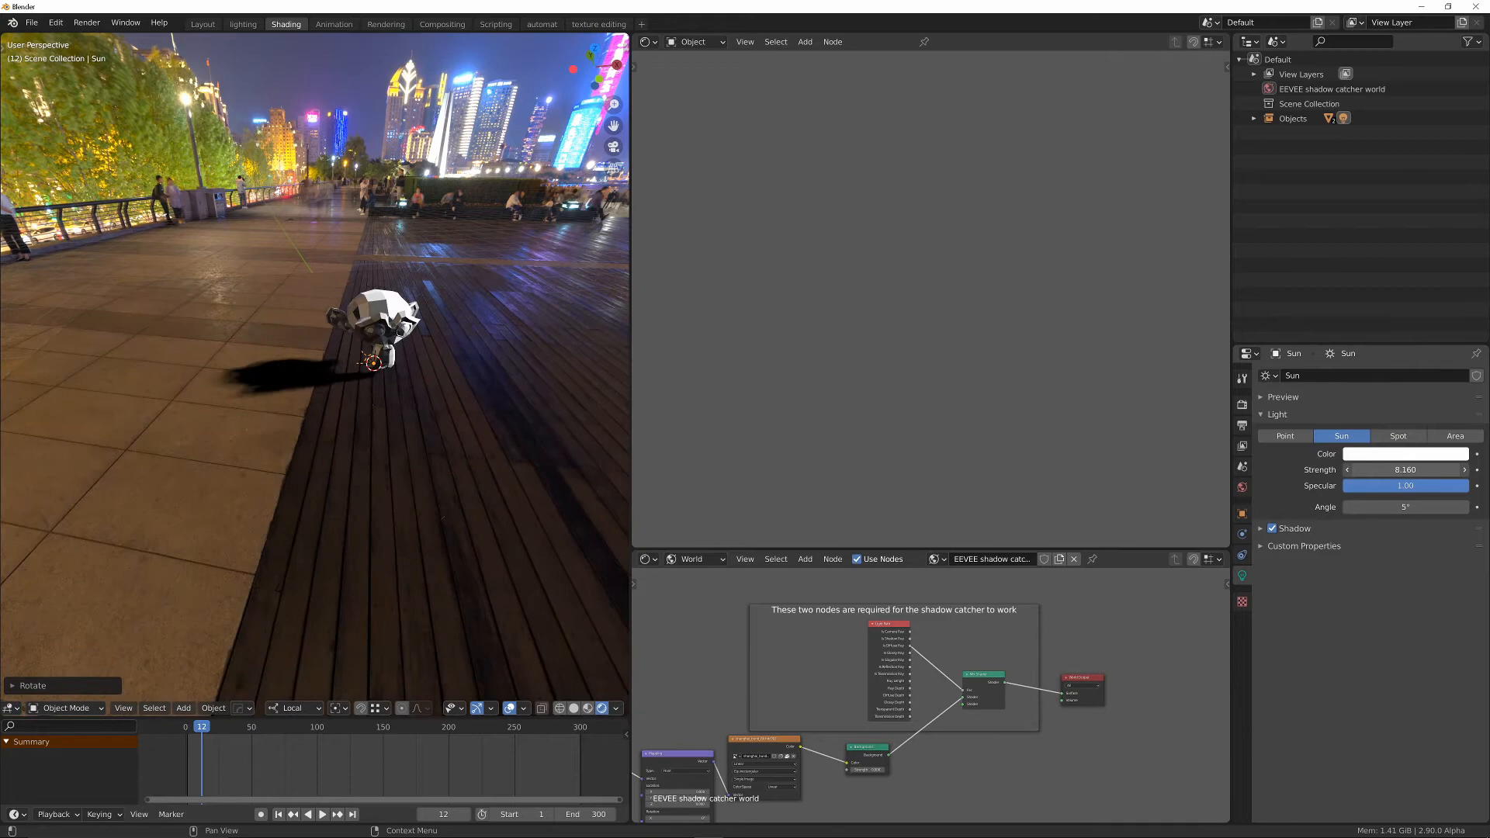
drag(1416, 469, 1370, 469)
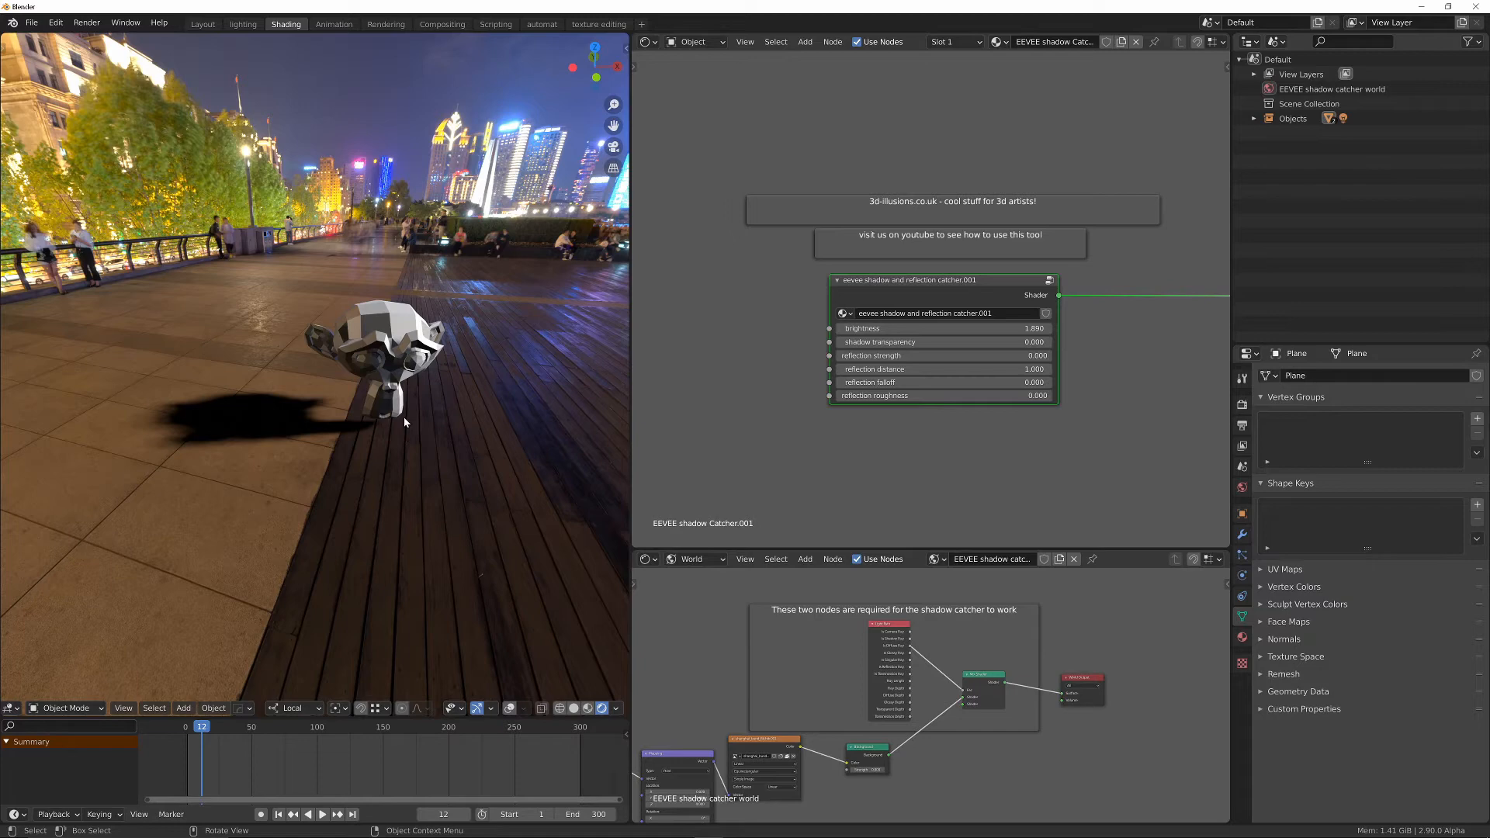
mouse_move(148, 418)
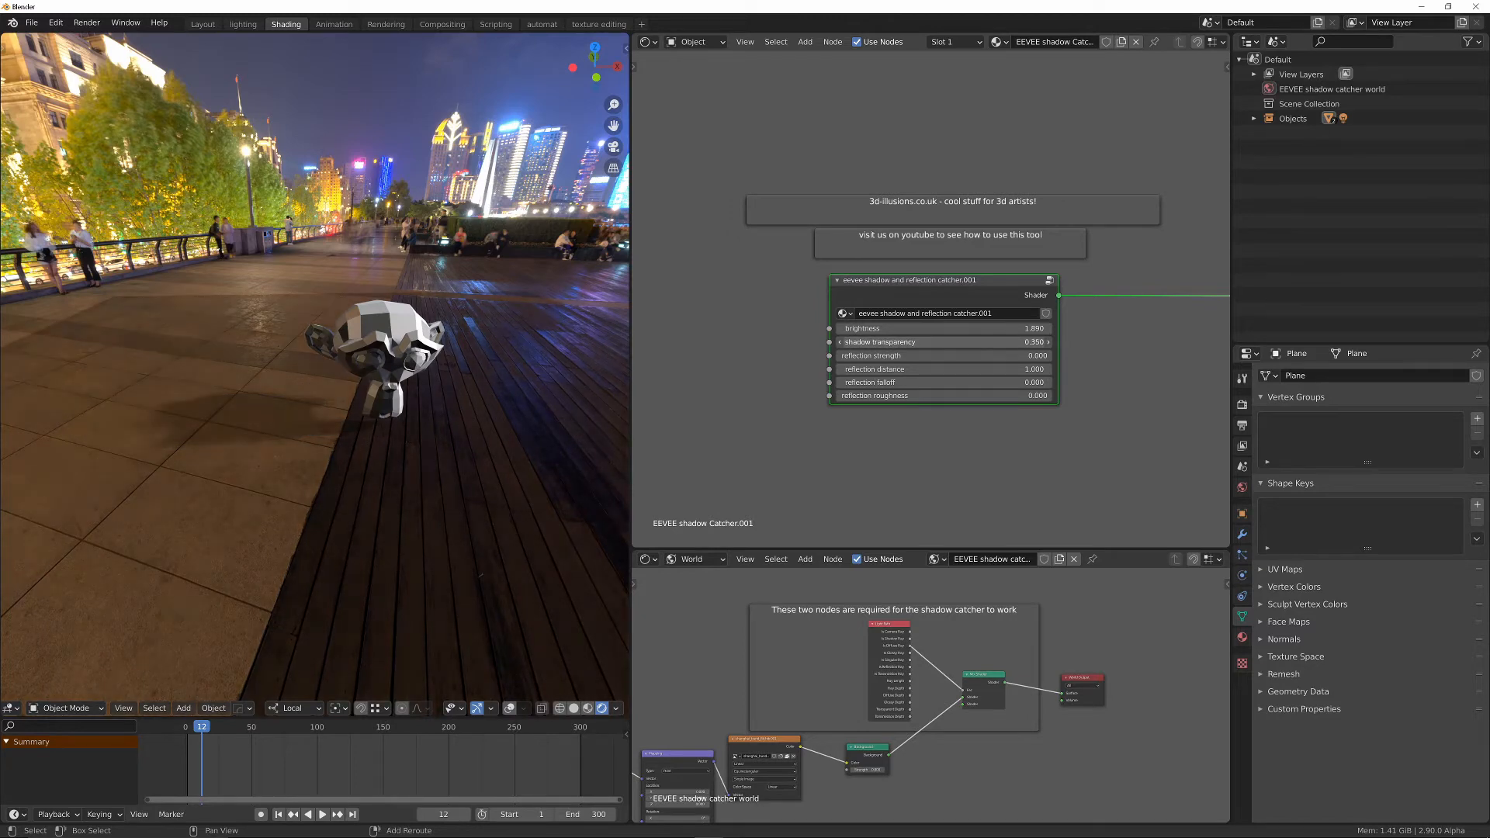
Raise the shadow catcher's shadow transparency to 0.35 so Suzanne's shadow looks lighter.
drag(912, 341, 903, 342)
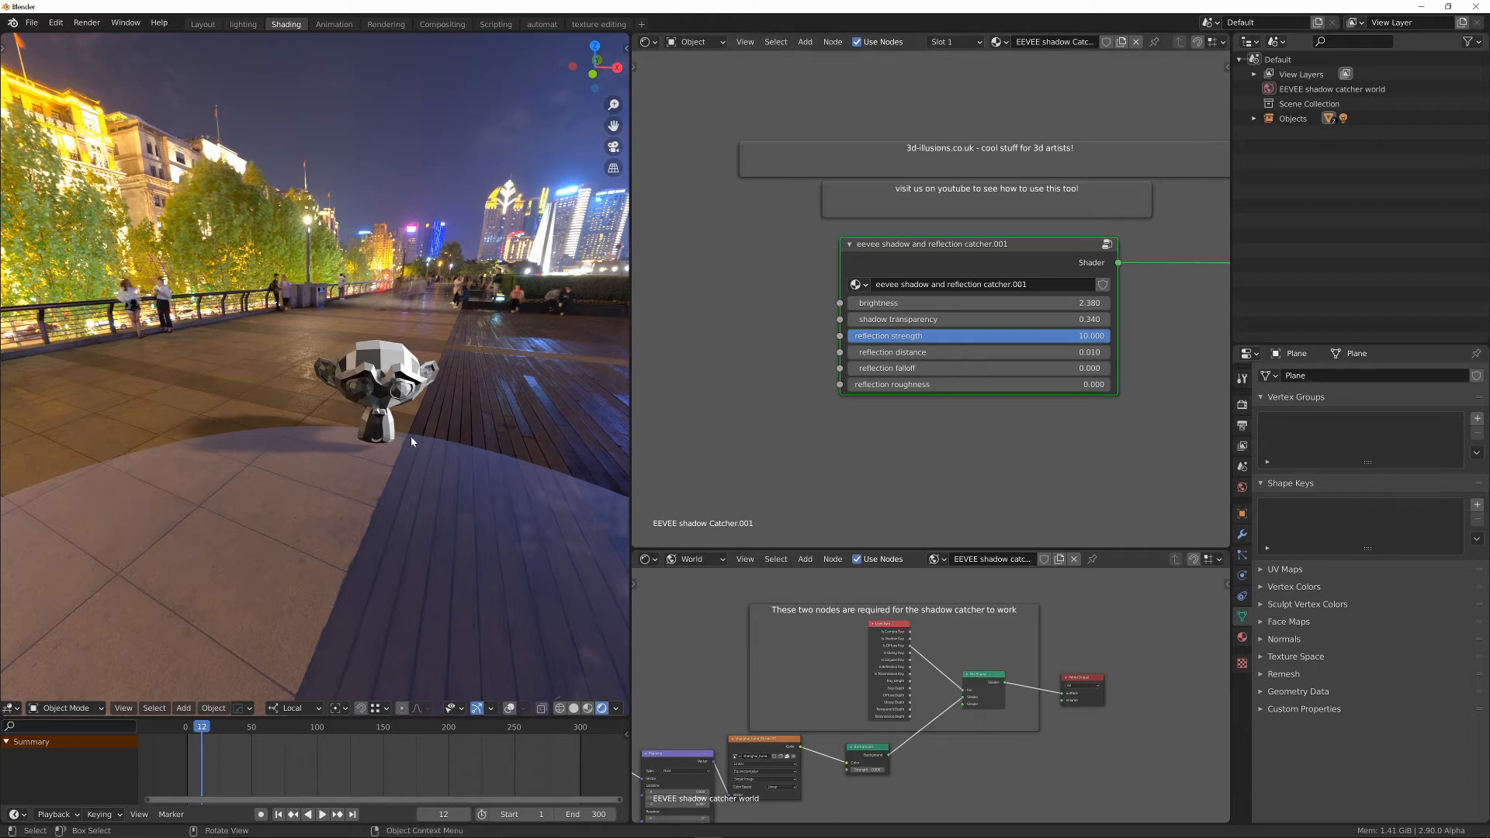
mouse_move(219, 443)
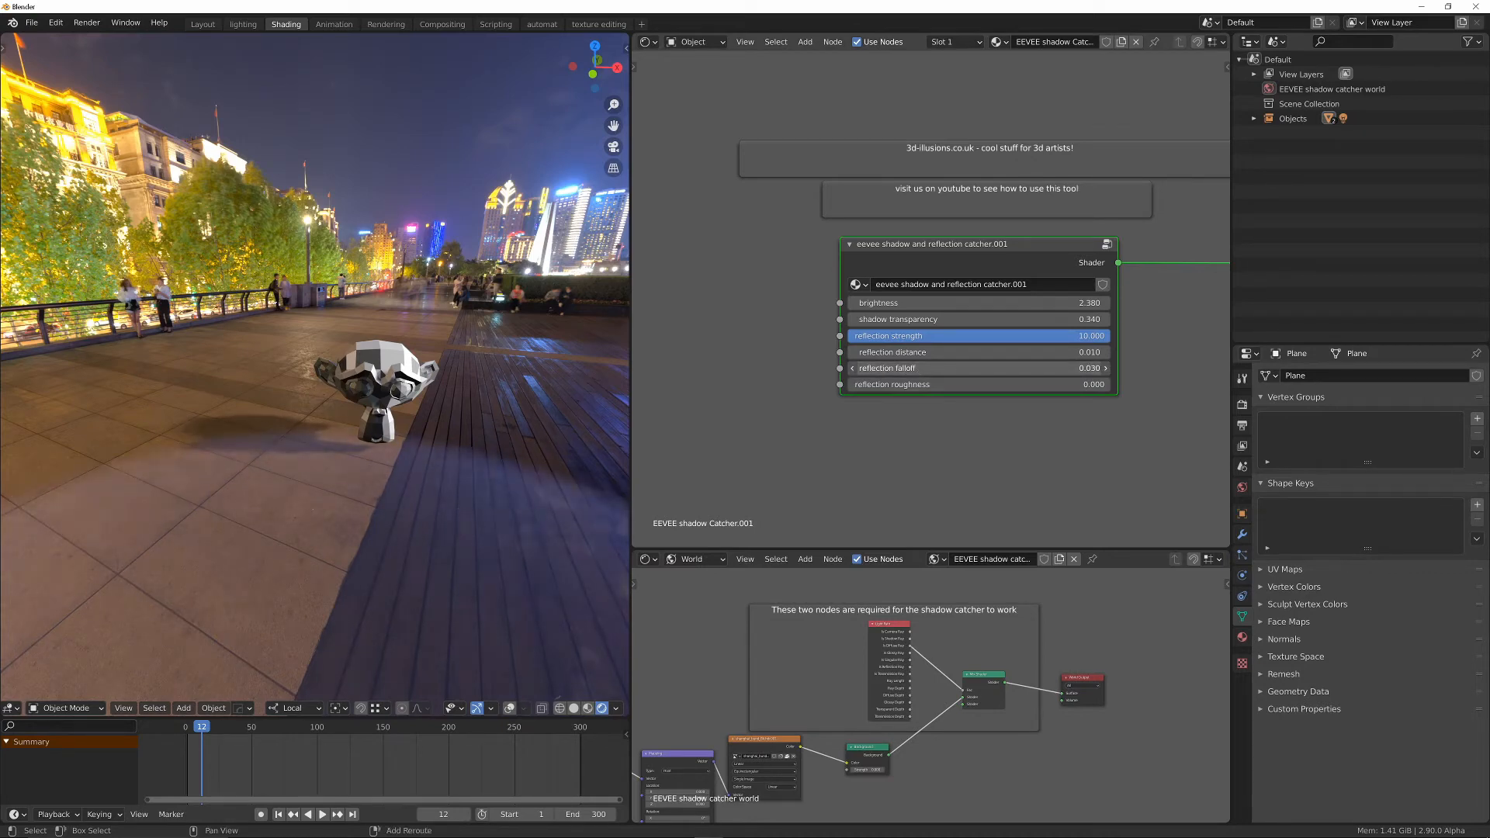
Increase the shadow catcher's reflection falloff to about 0.03.
drag(969, 367, 1044, 368)
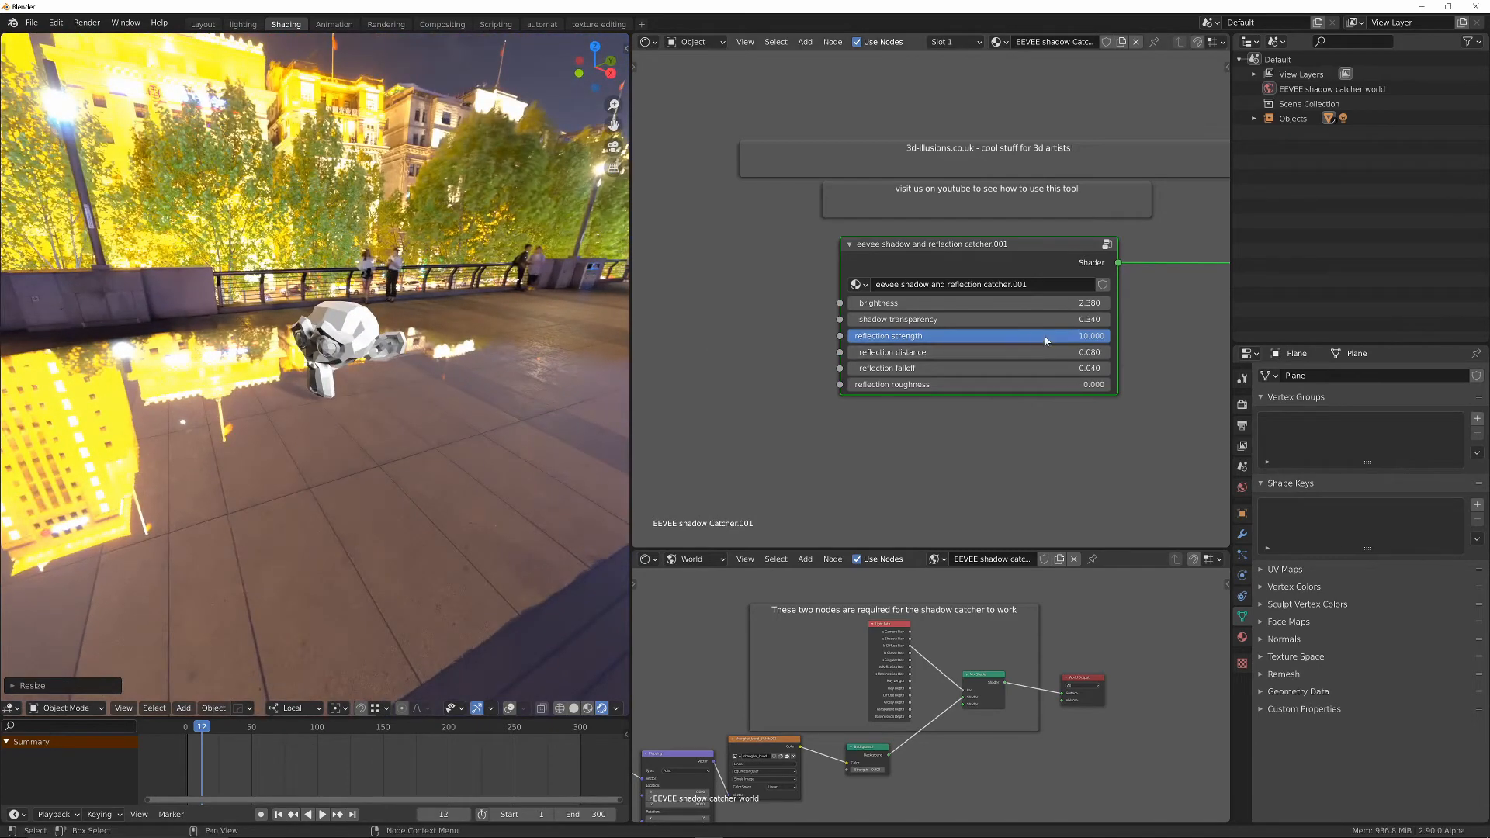
drag(1044, 335, 846, 335)
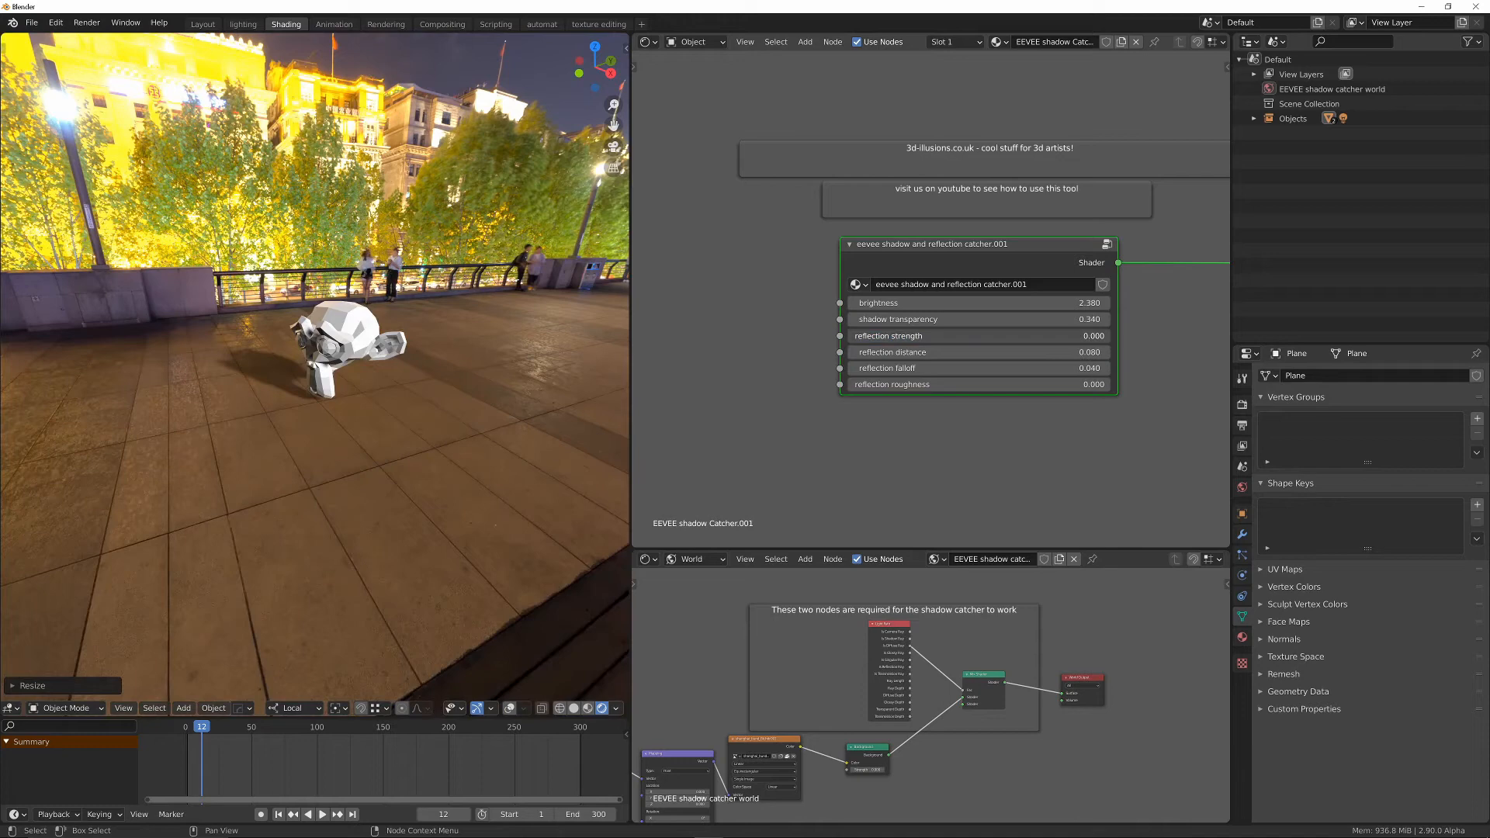
drag(903, 335, 1093, 335)
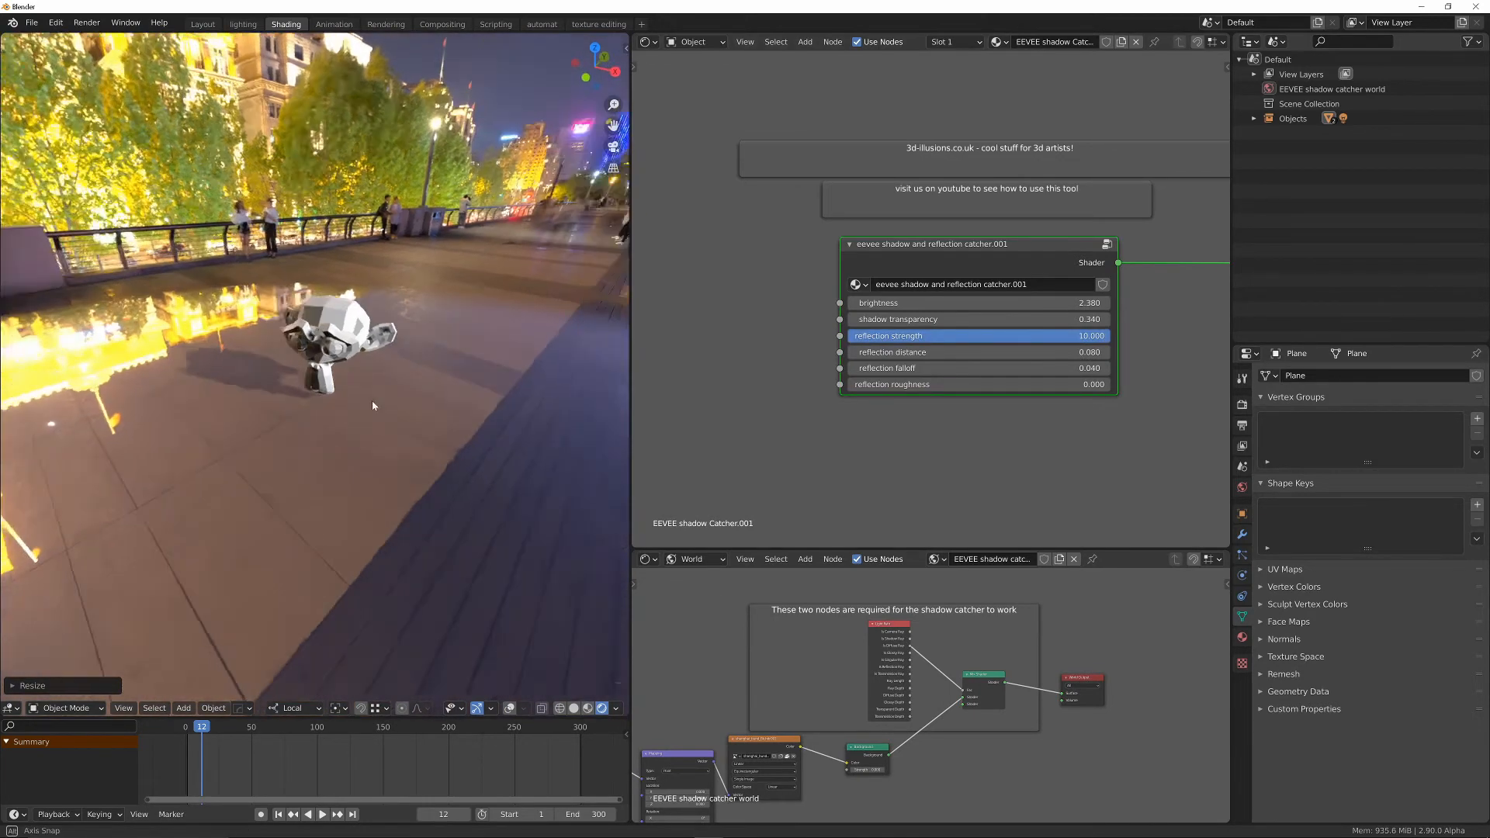
drag(370, 405, 299, 428)
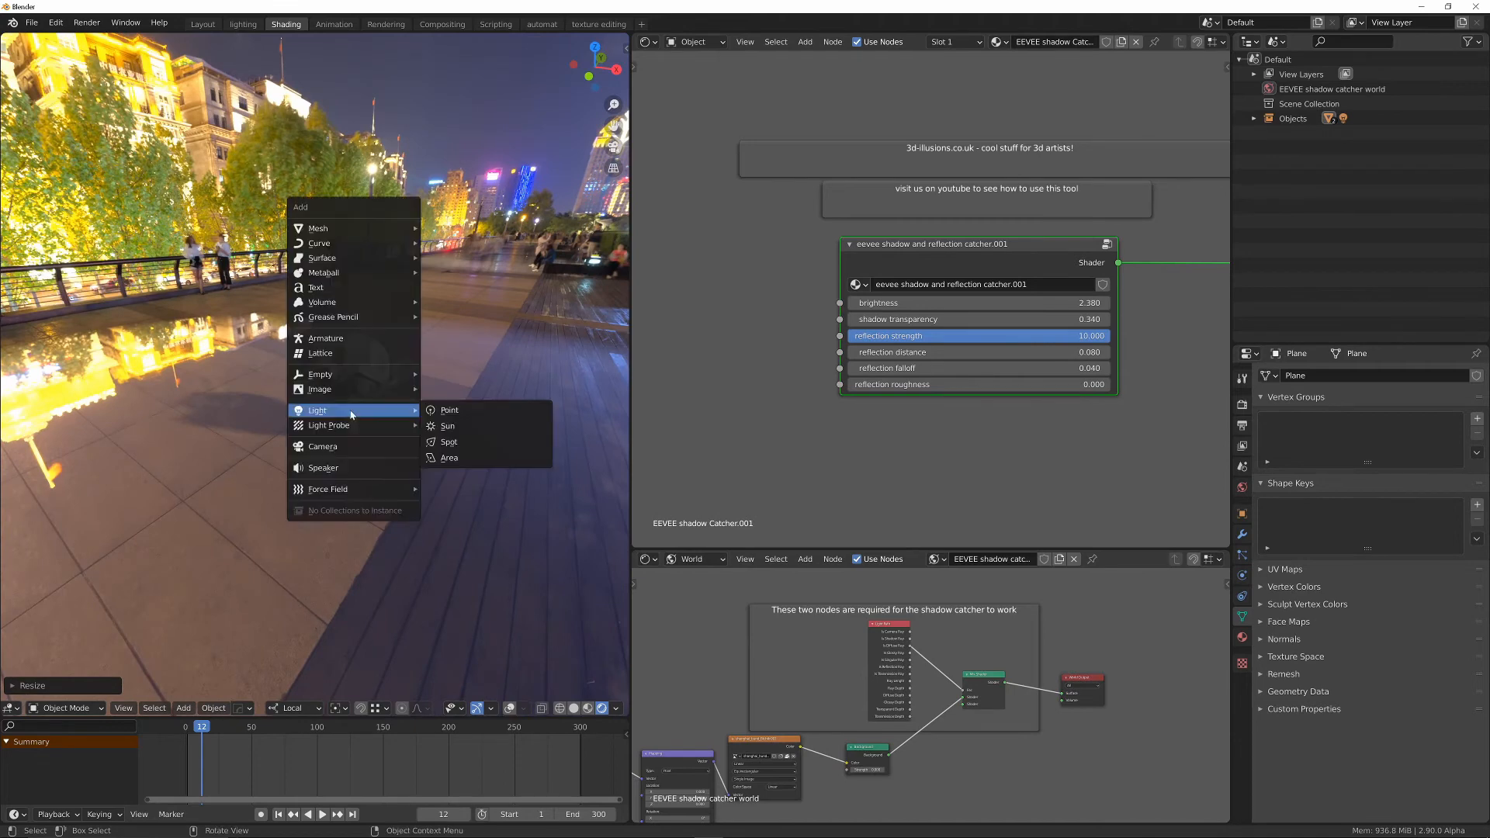
mouse_move(327, 425)
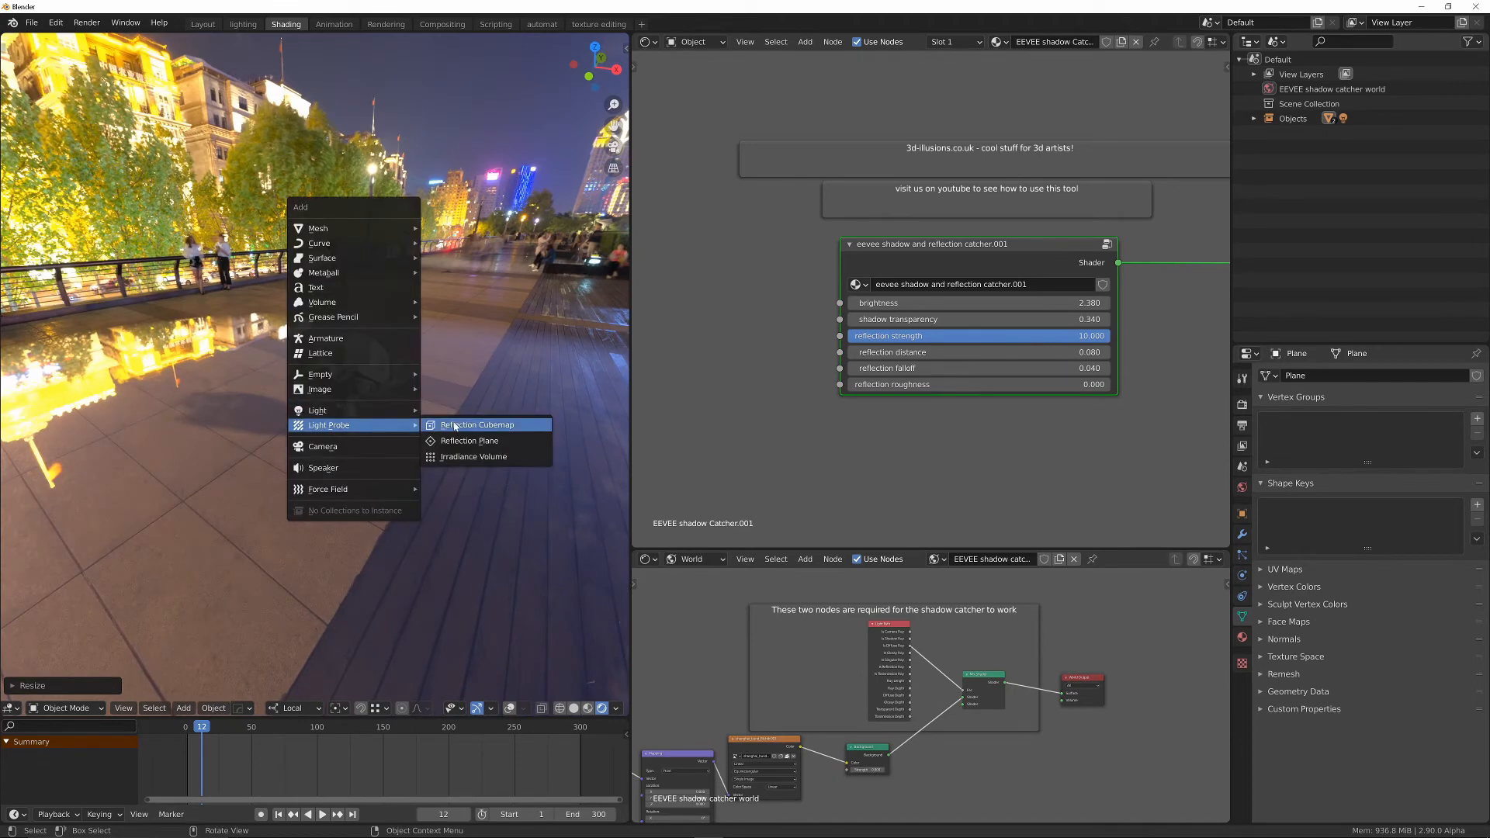
mouse_move(469, 439)
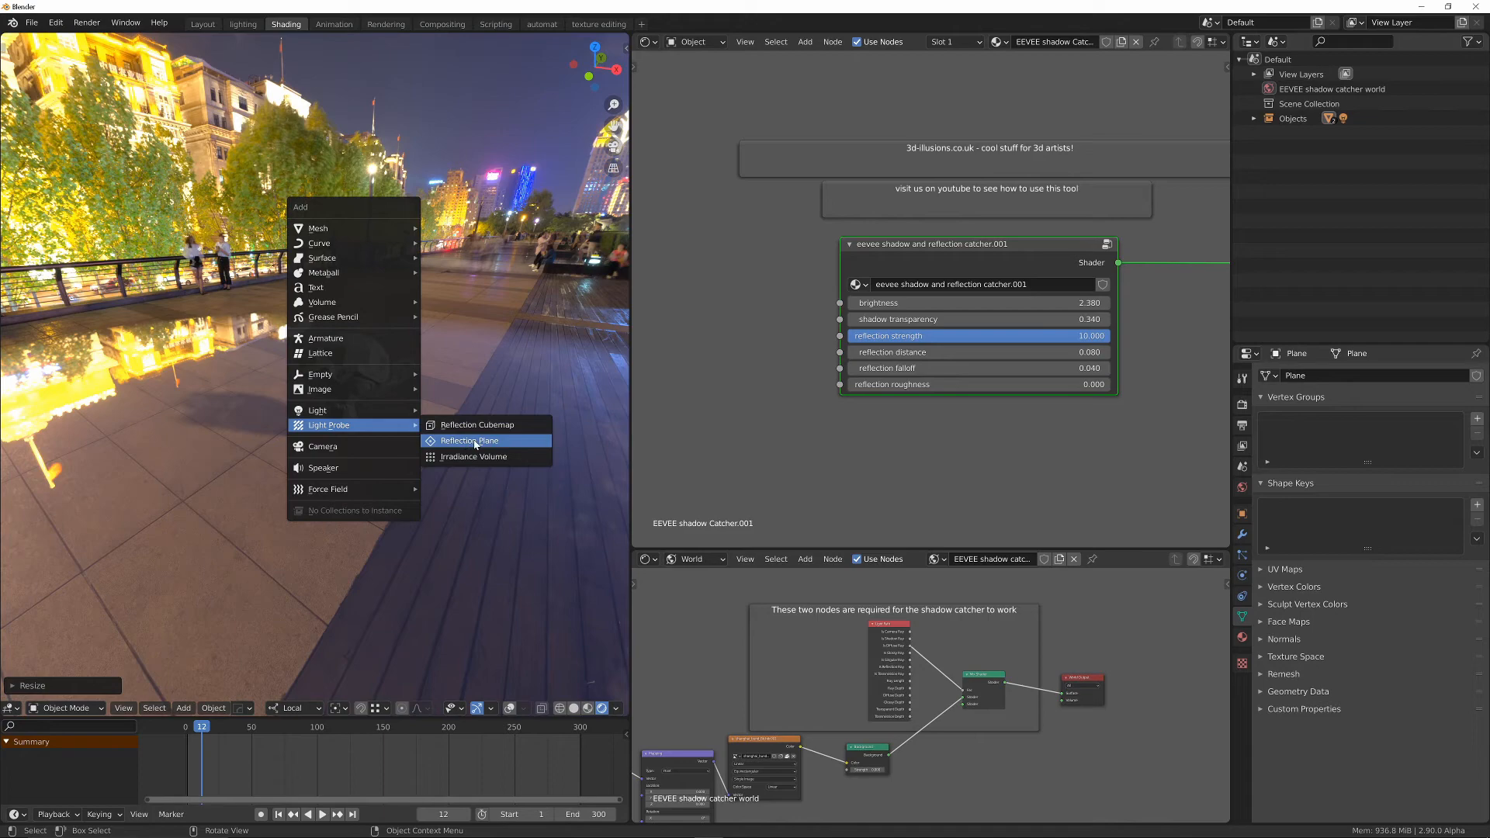
Add a reflection plane light probe and scale it on the ground beneath Suzanne.
click(468, 439)
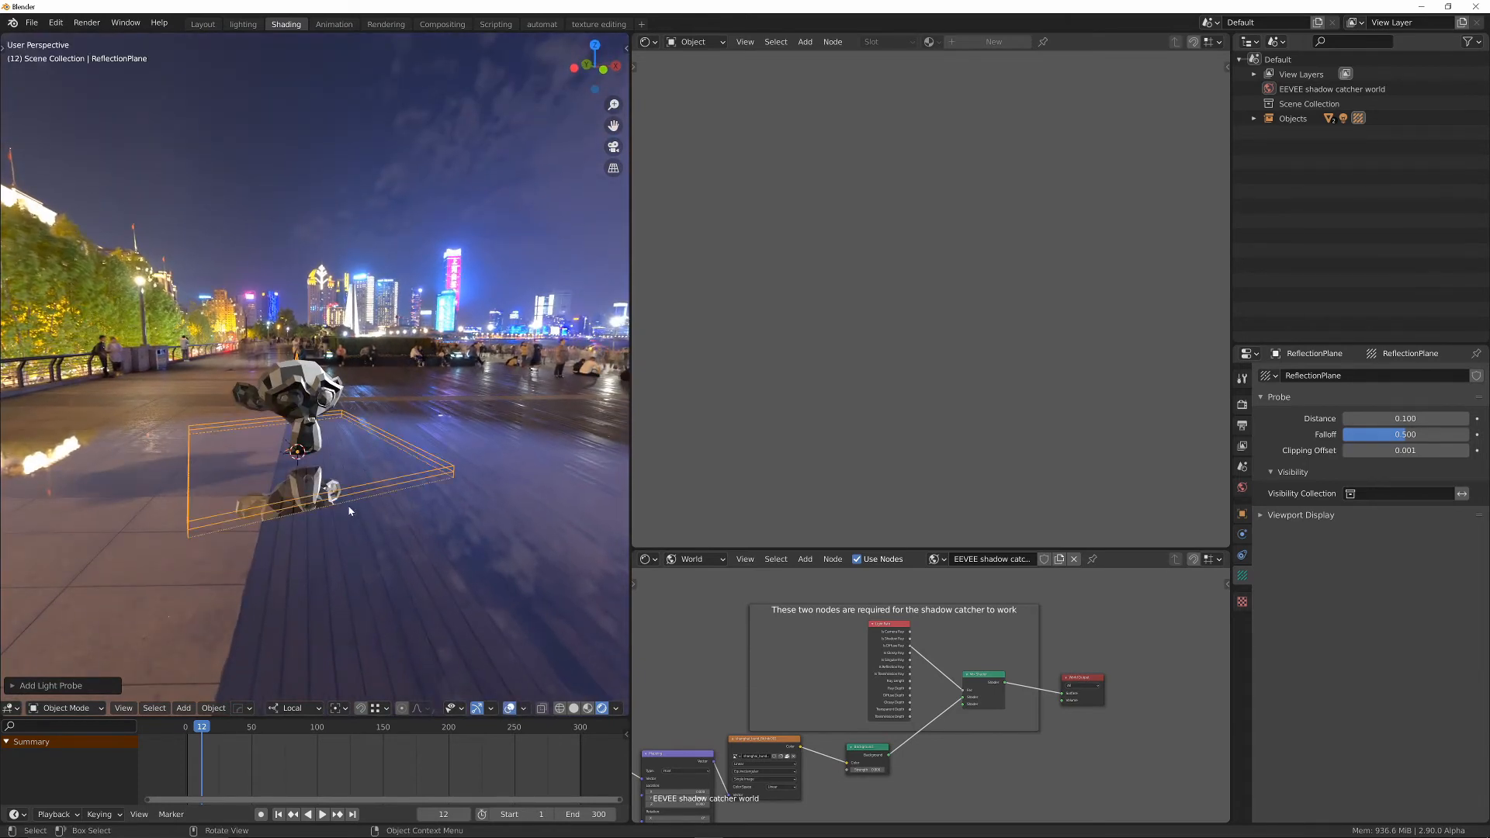
key(s)
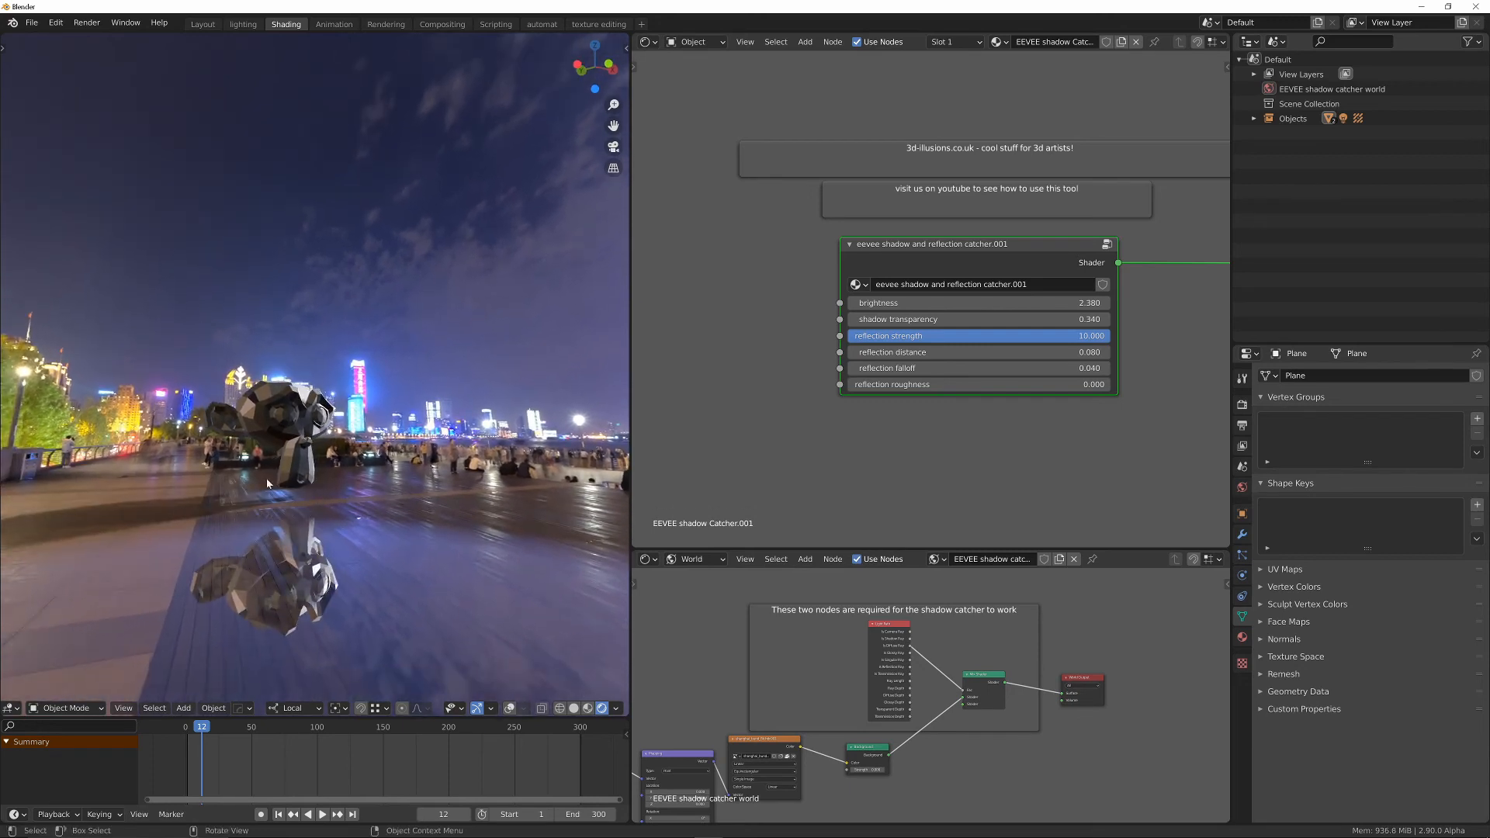
mouse_move(932, 352)
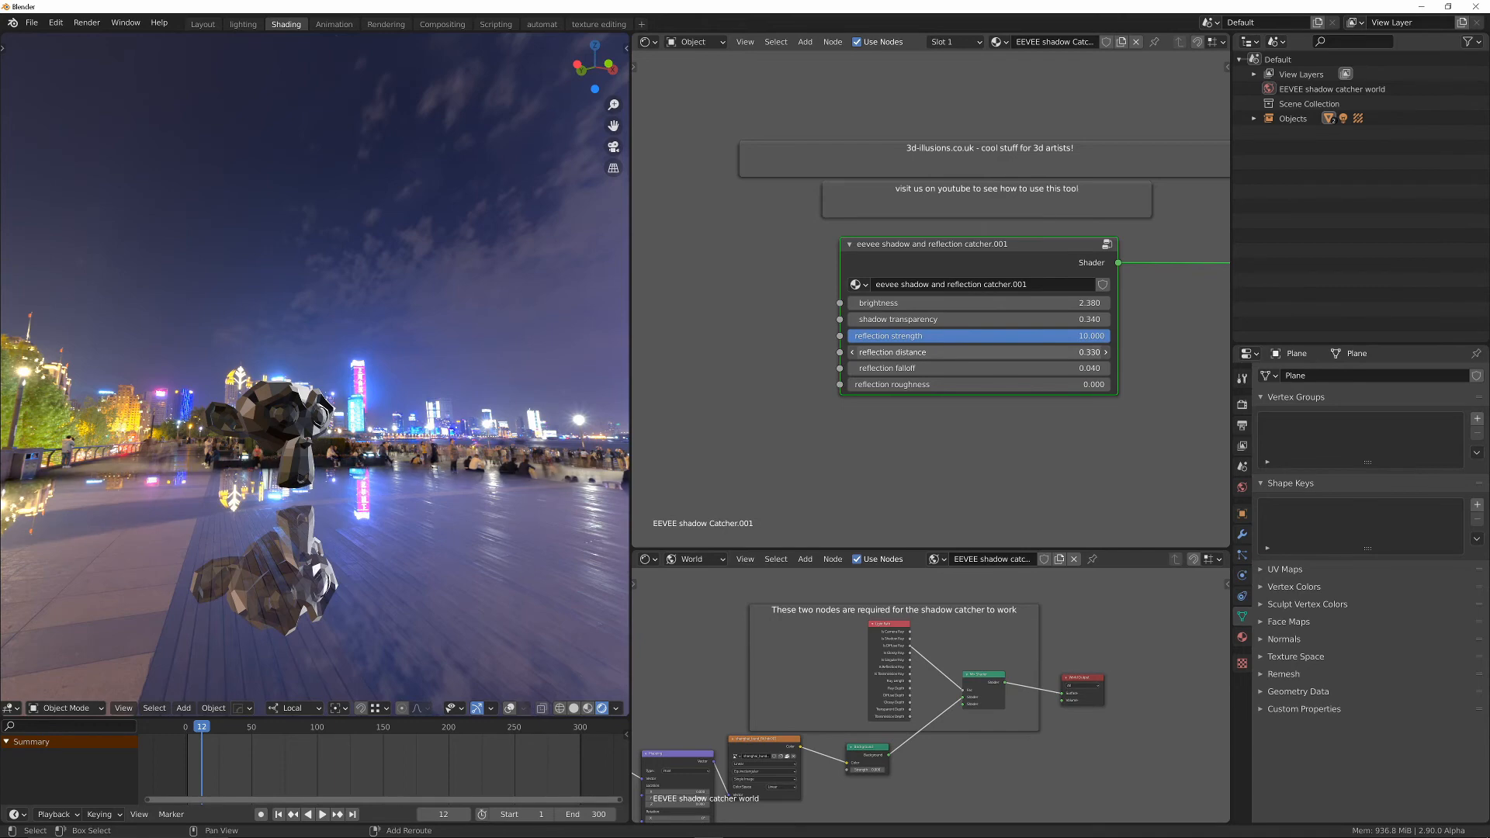
Raise the shadow catcher's reflection distance to 0.33 so Suzanne's full reflection appears.
click(979, 368)
text(0.230)
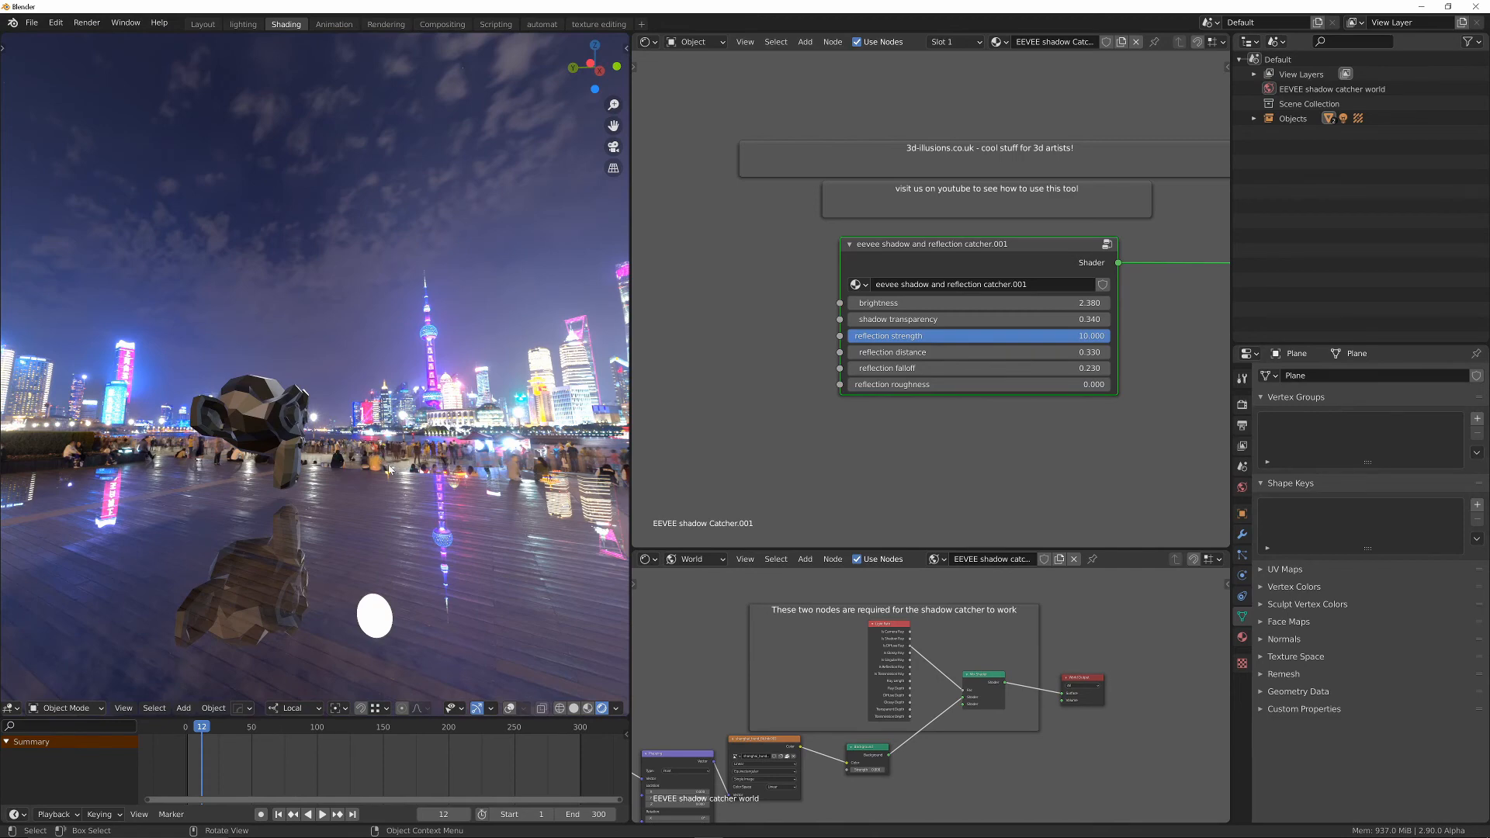
mouse_move(366, 486)
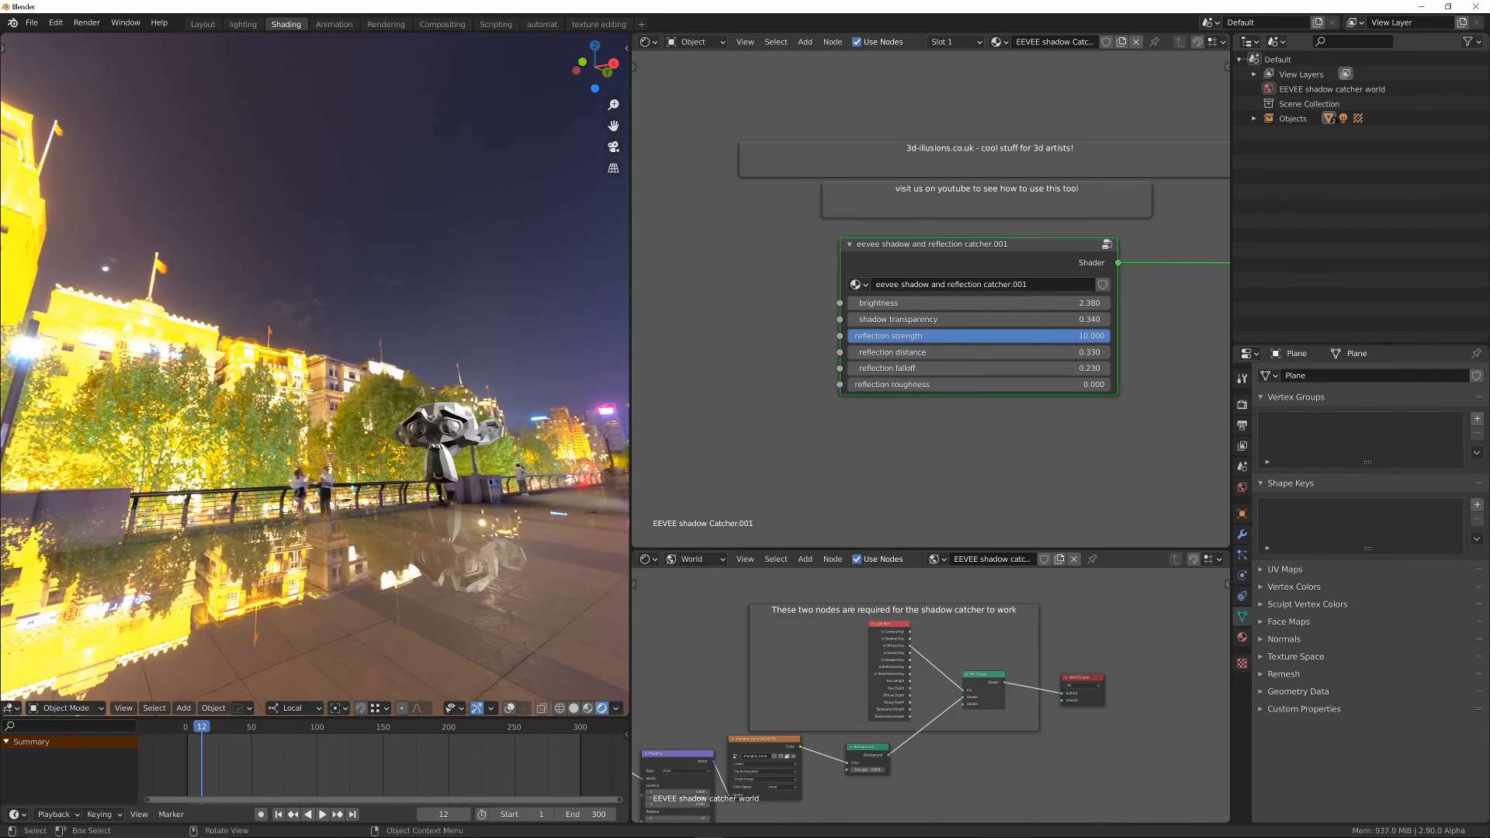
mouse_move(300, 487)
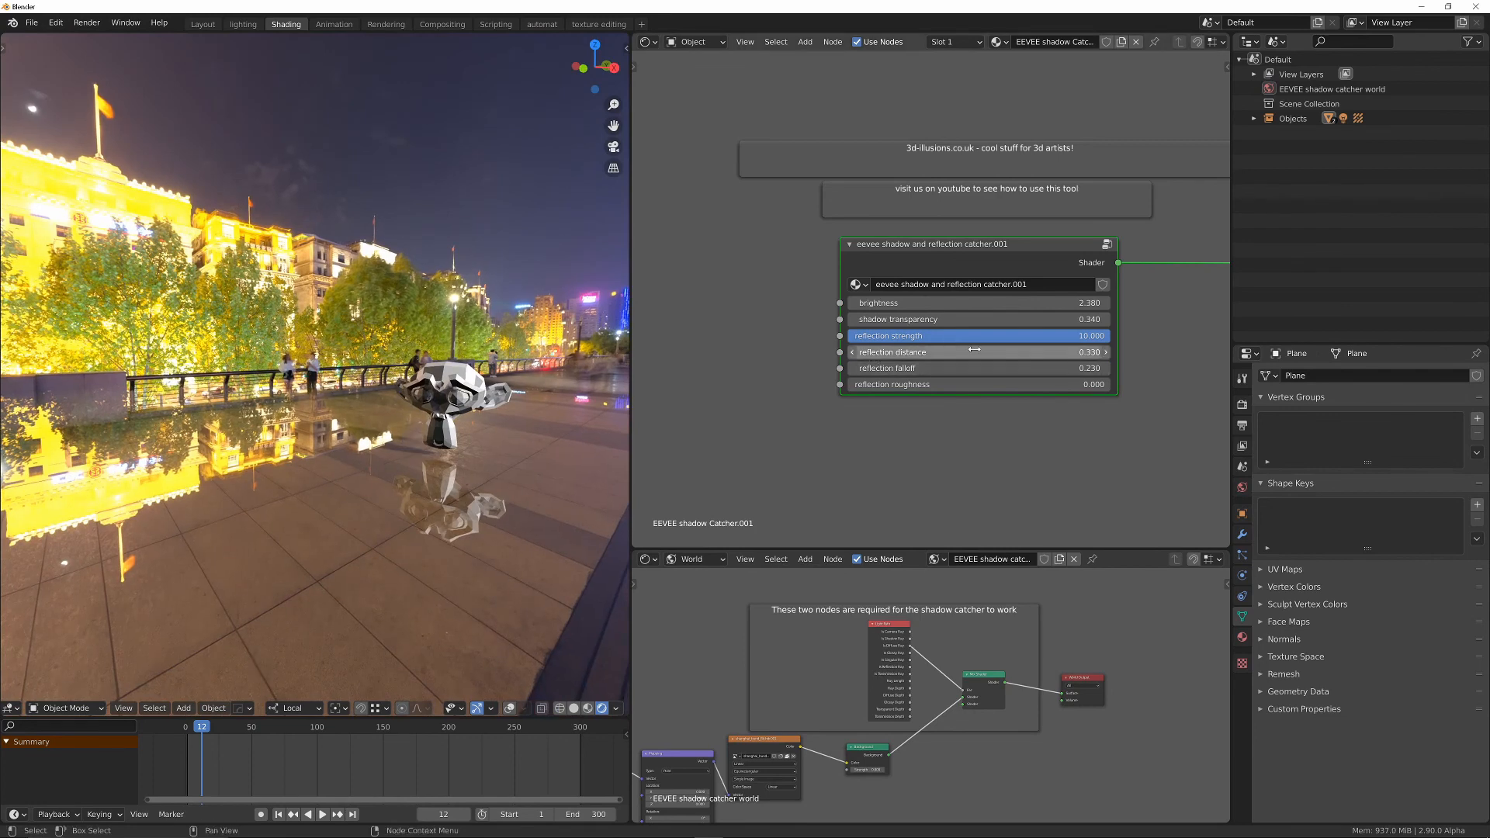
Drag reflection distance down to about 0.14 after setting falloff to 0.23.
drag(989, 353, 950, 353)
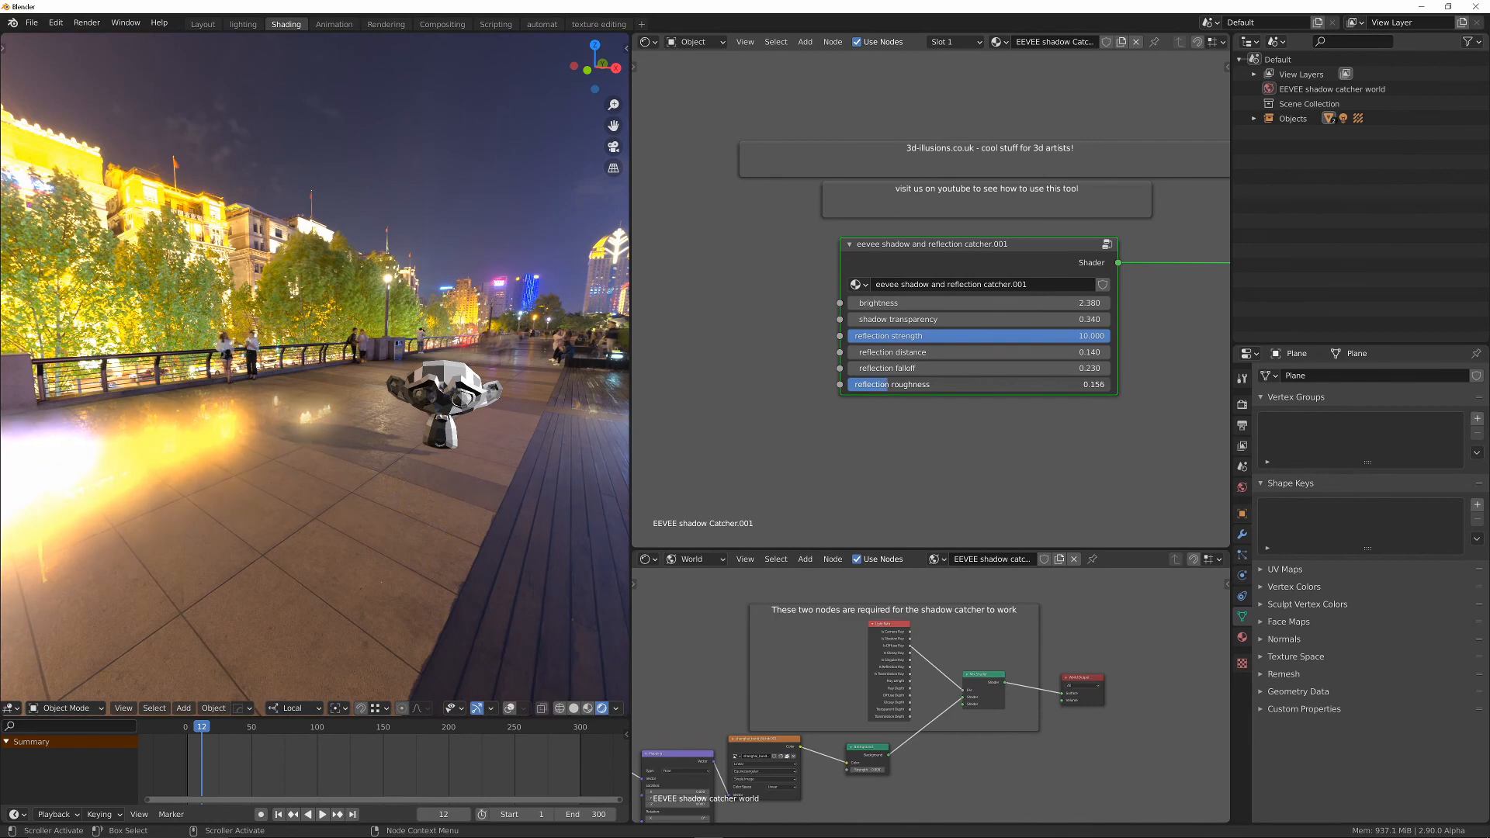
Test reflection roughness around 0.156 for blur, then reset it to 0 for sharp reflections.
drag(950, 383, 985, 383)
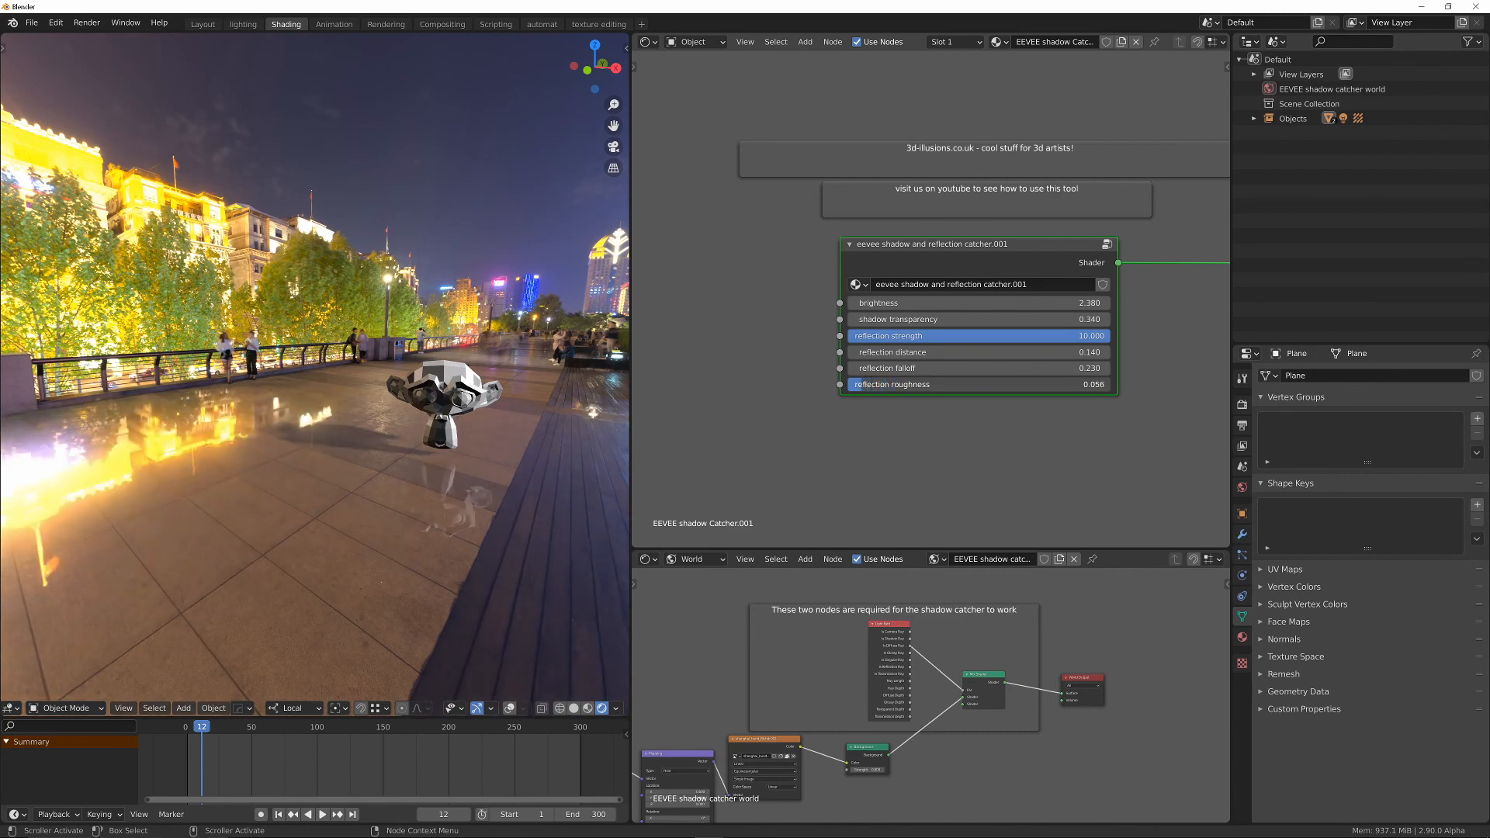
click(976, 383)
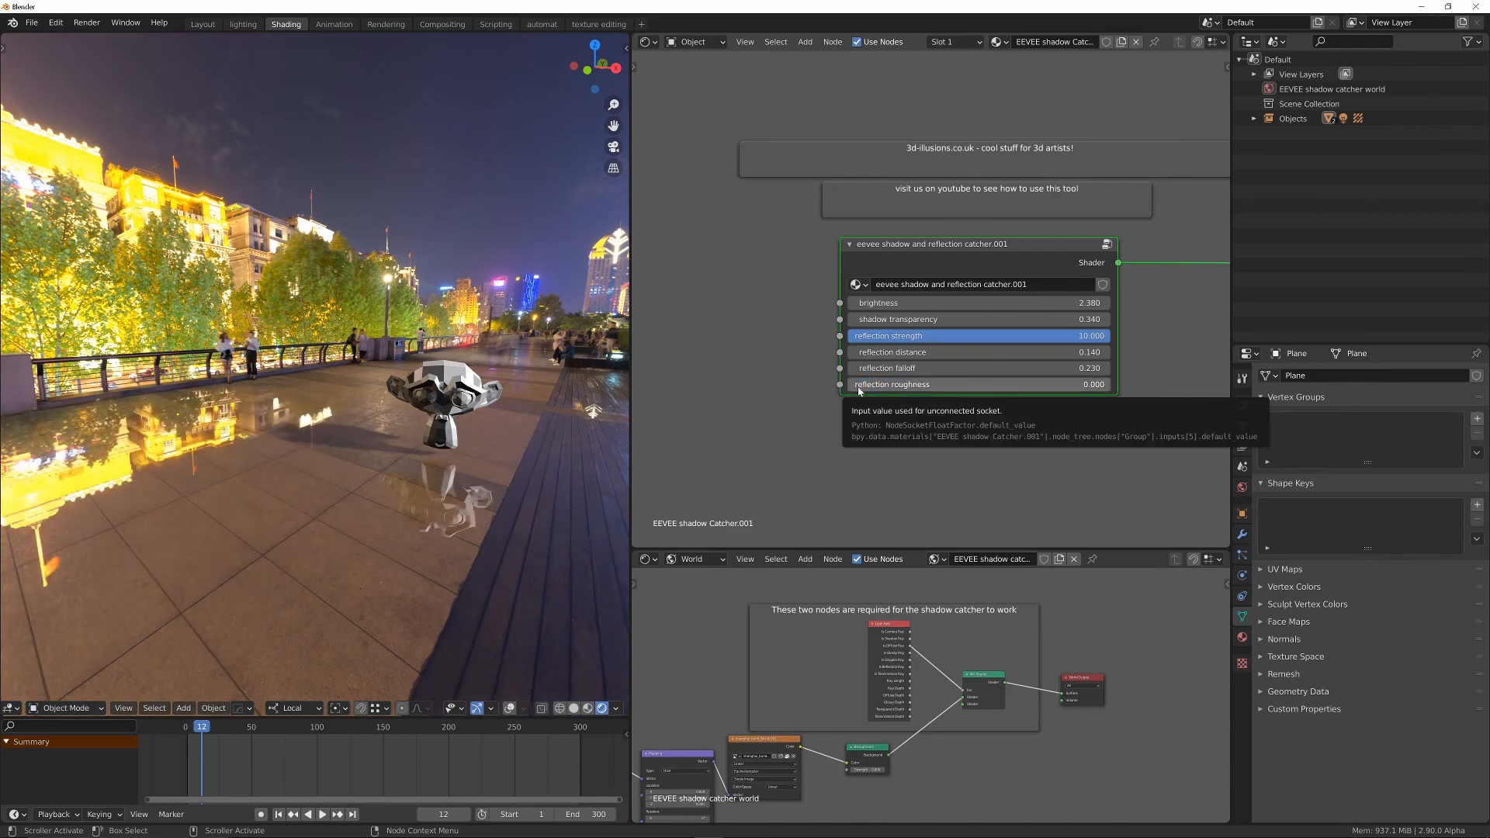